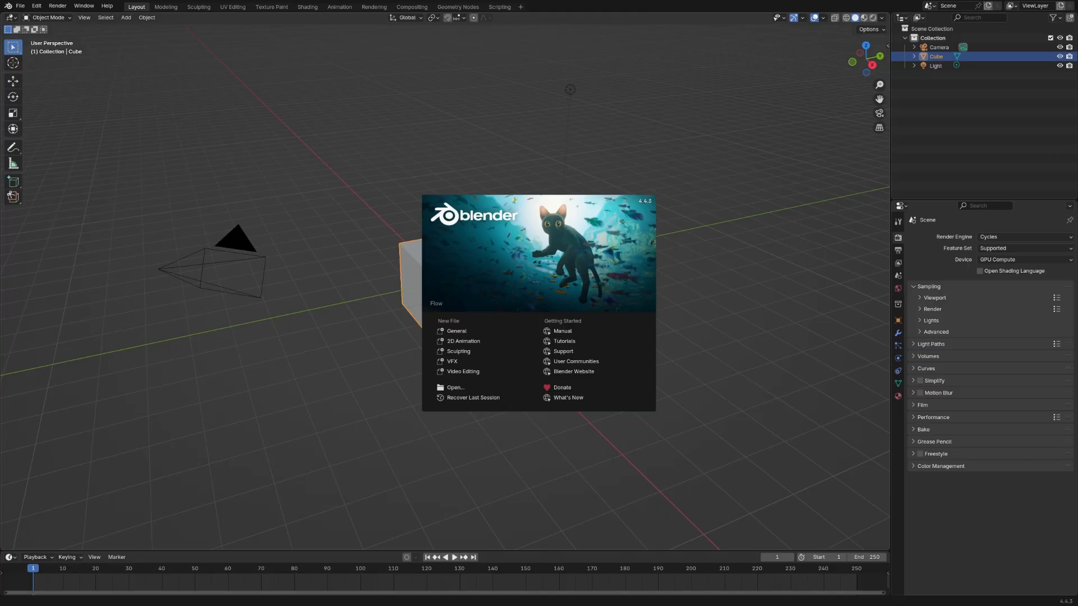
mouse_move(405, 238)
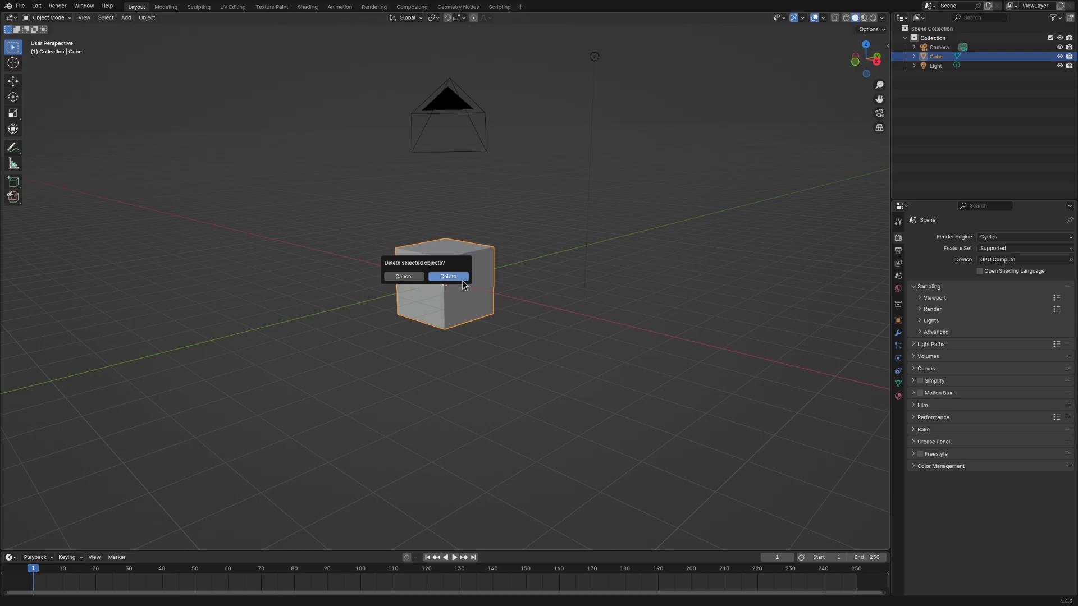
Step: Delete the default cube so a fresh one can be added
left_click(448, 277)
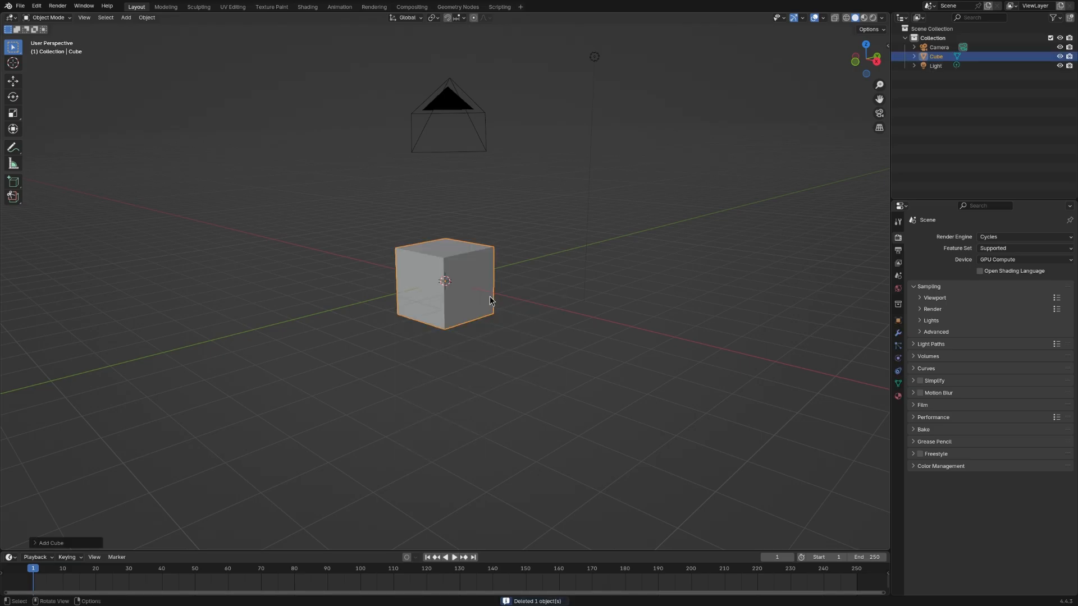
Step: In UV Editing, unwrap the cube into a two-by-three face grid and rotate the UVs 90 degrees
left_click(233, 6)
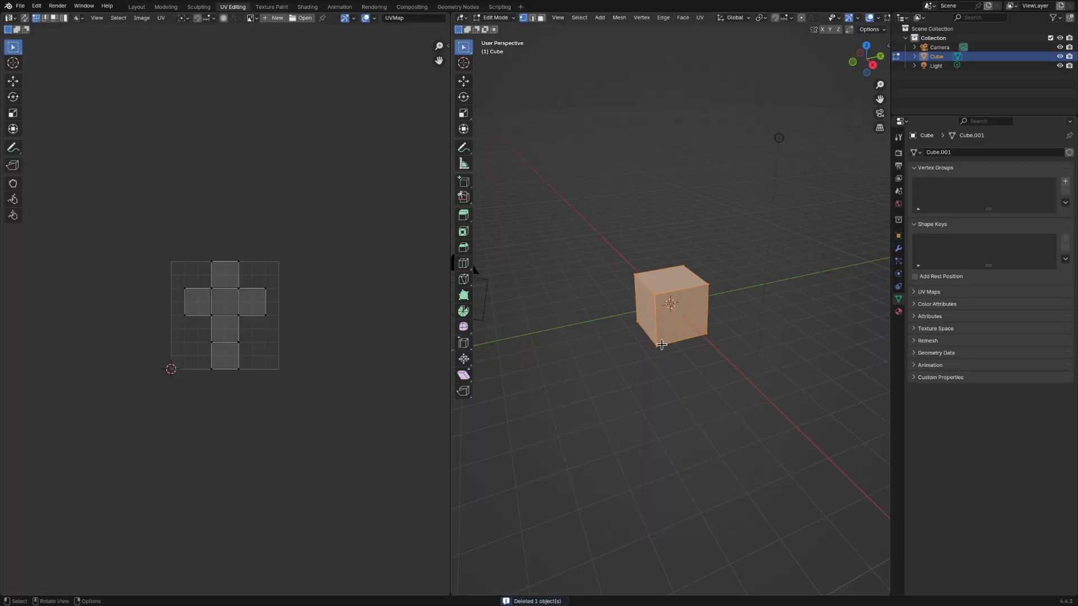
type("mak")
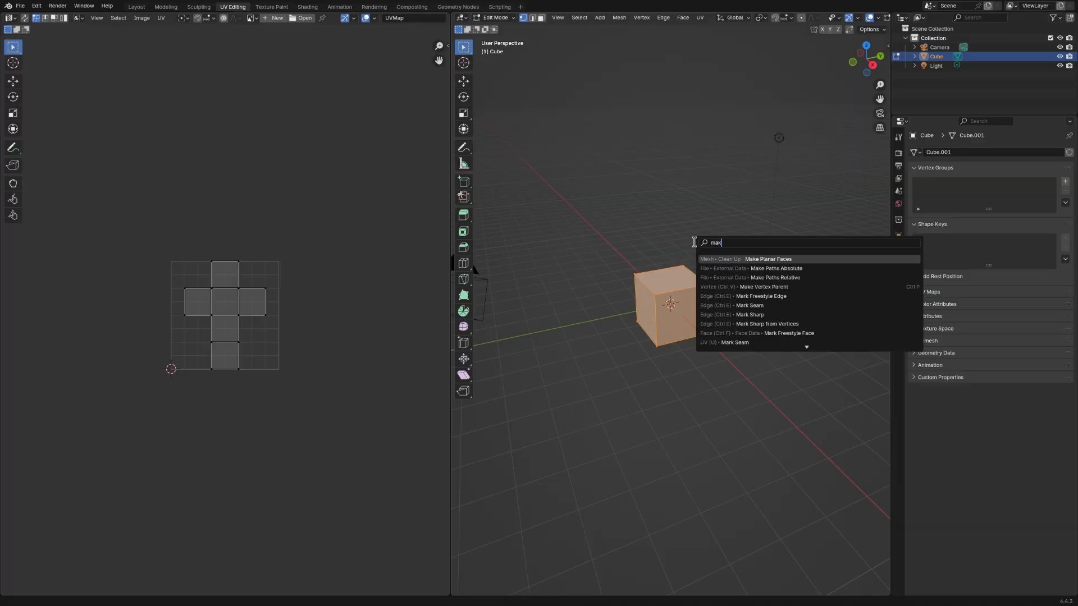
key("Escape")
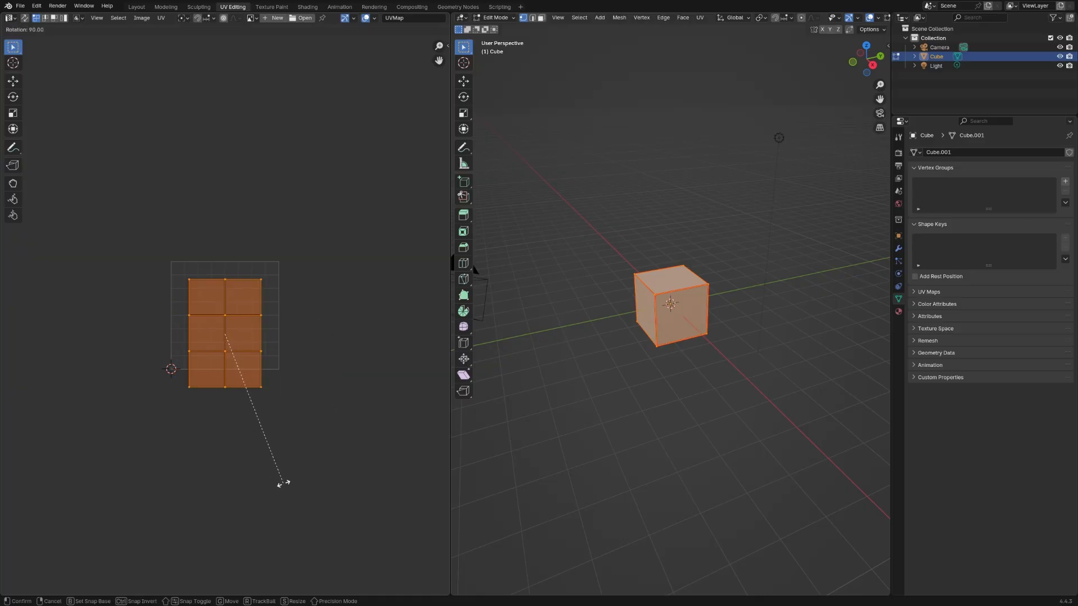
left_click(161, 16)
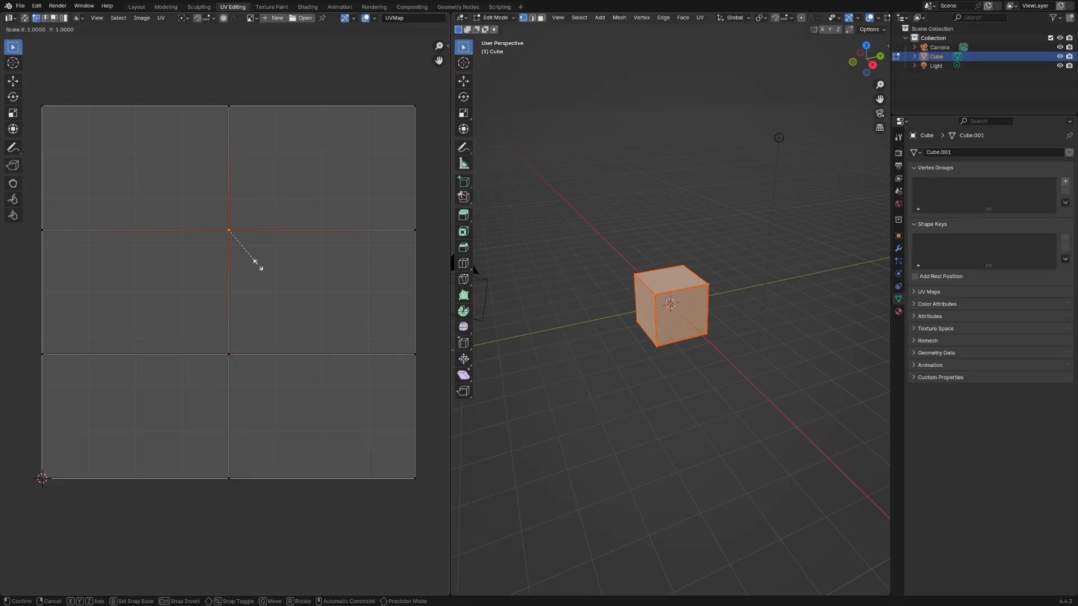
Step: Set selected UV vertices to exact coordinates such as X 0.5 and Y 0.667 so face borders align
left_click(259, 268)
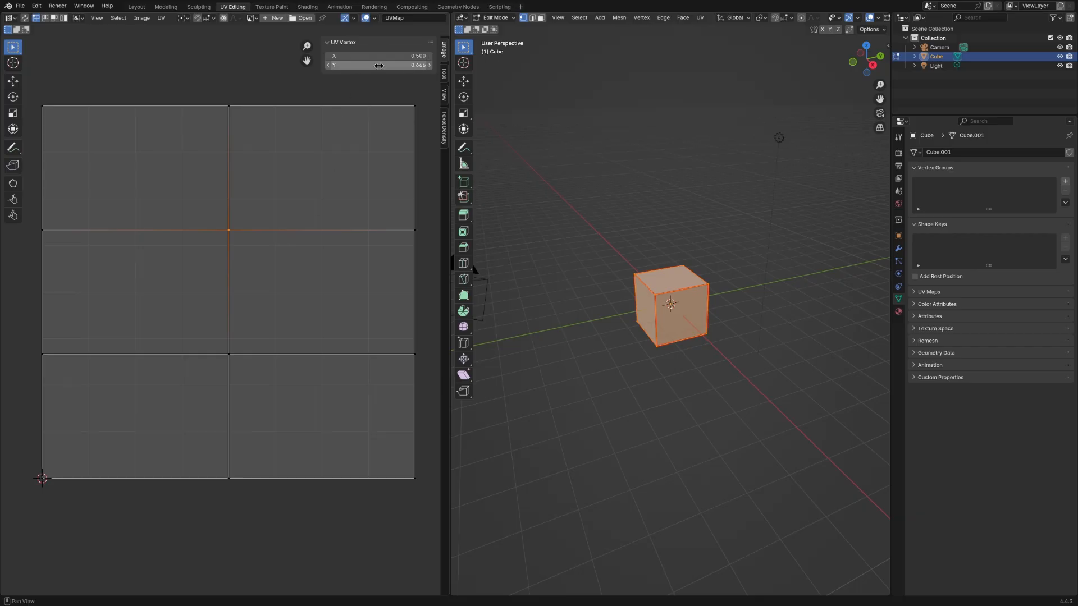
double_click(379, 65)
type("0.667")
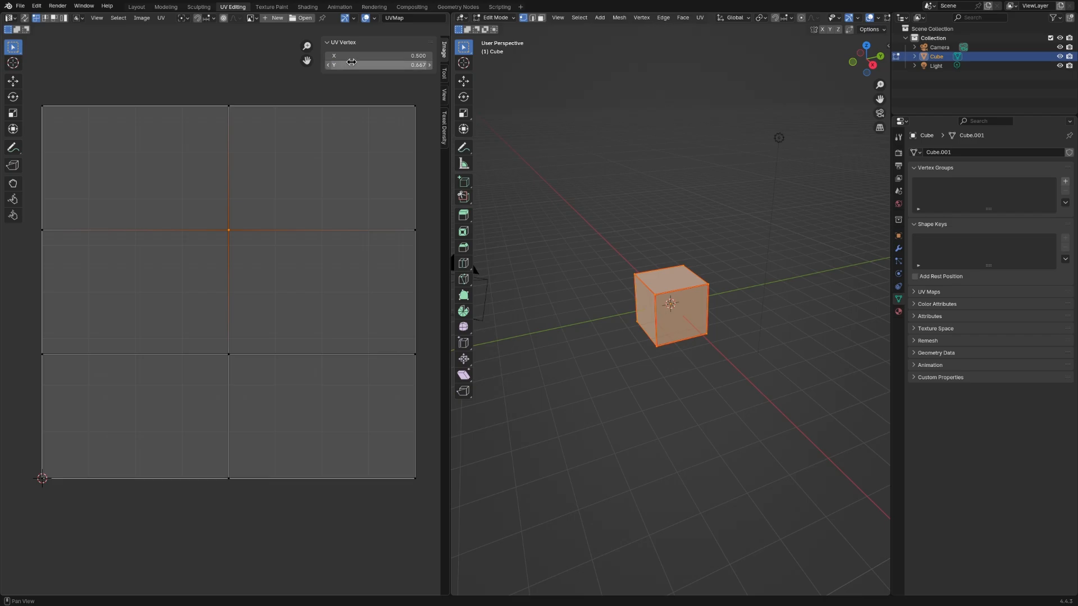
left_click(379, 56)
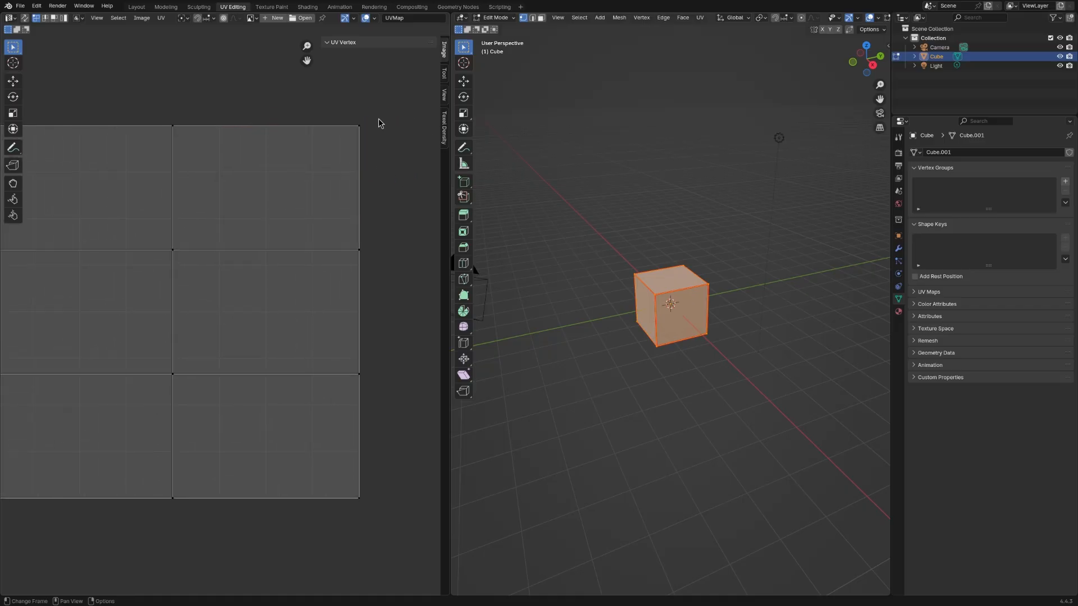
left_click(376, 57)
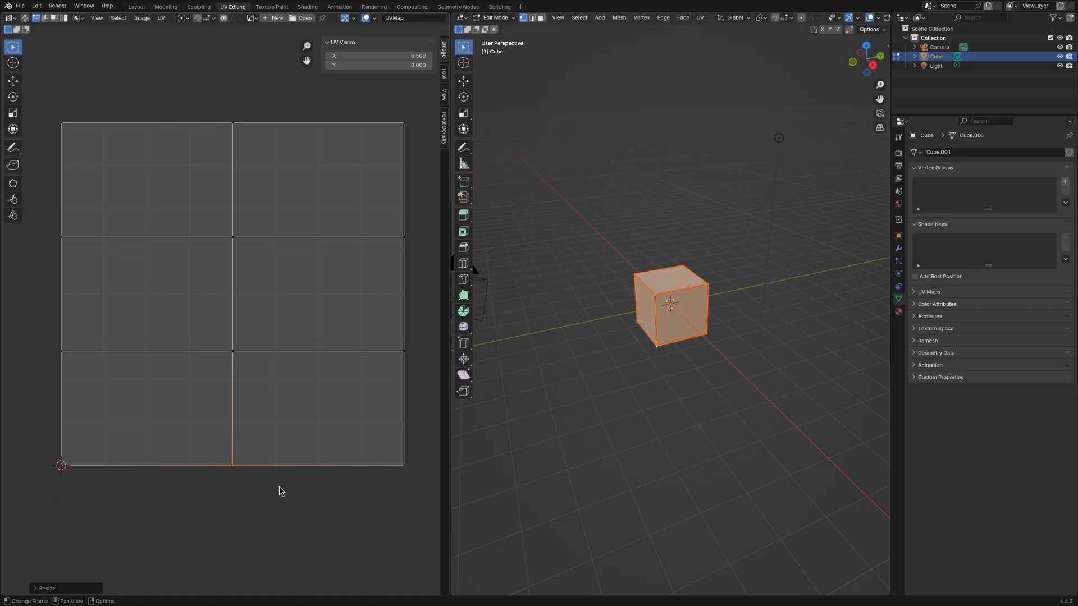
left_click(137, 7)
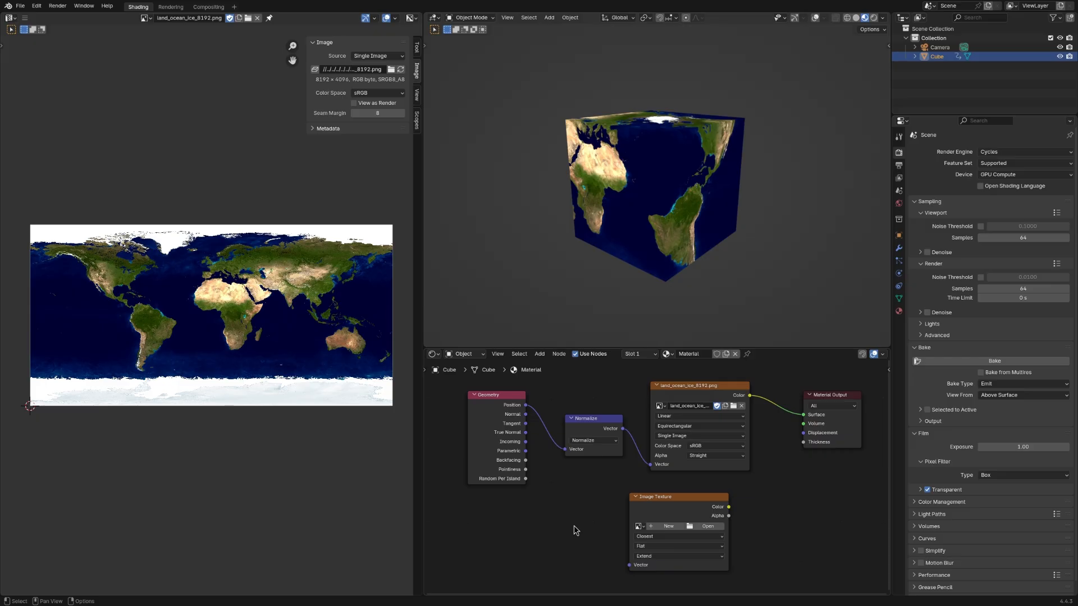
mouse_move(487, 366)
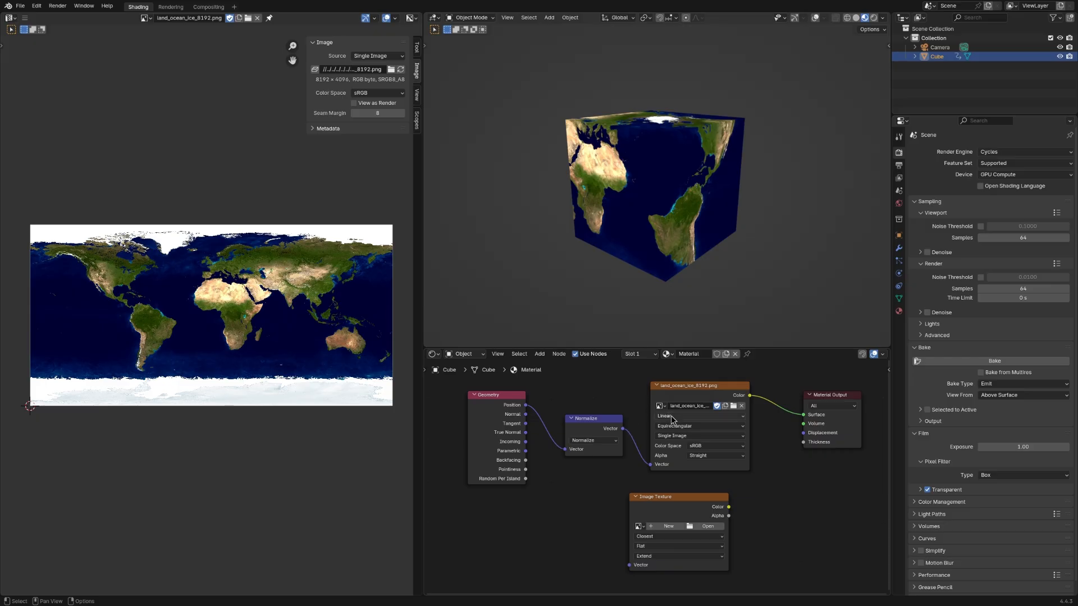
left_click(697, 416)
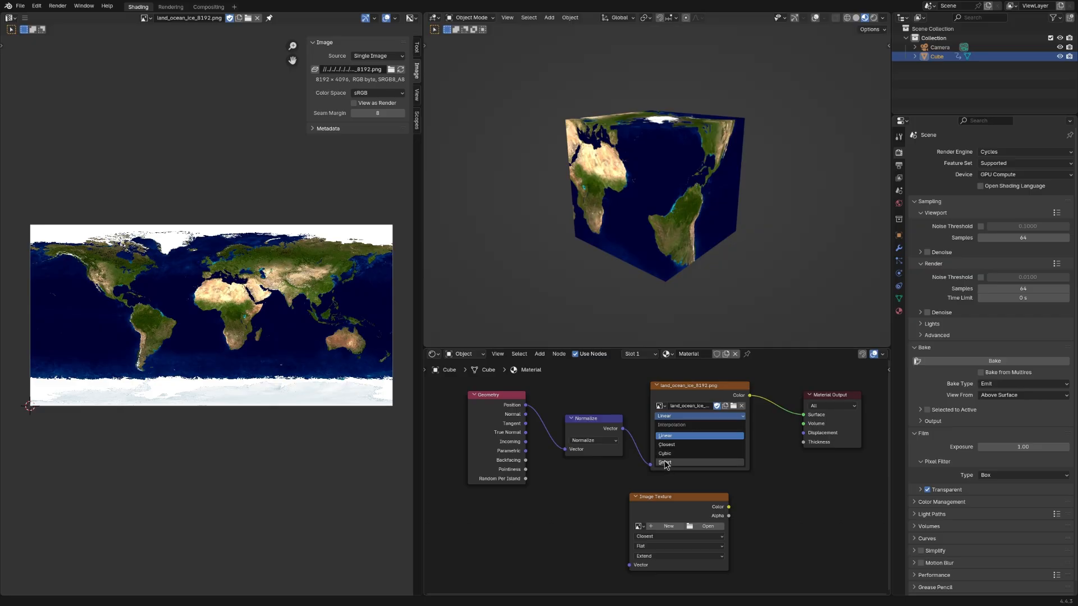
left_click(663, 436)
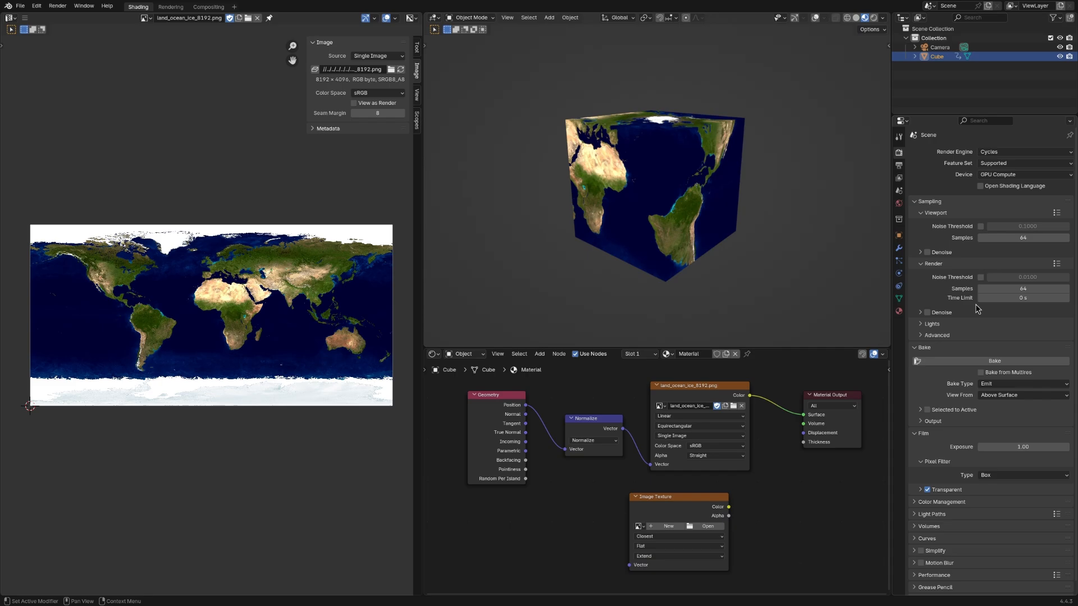
mouse_move(969, 260)
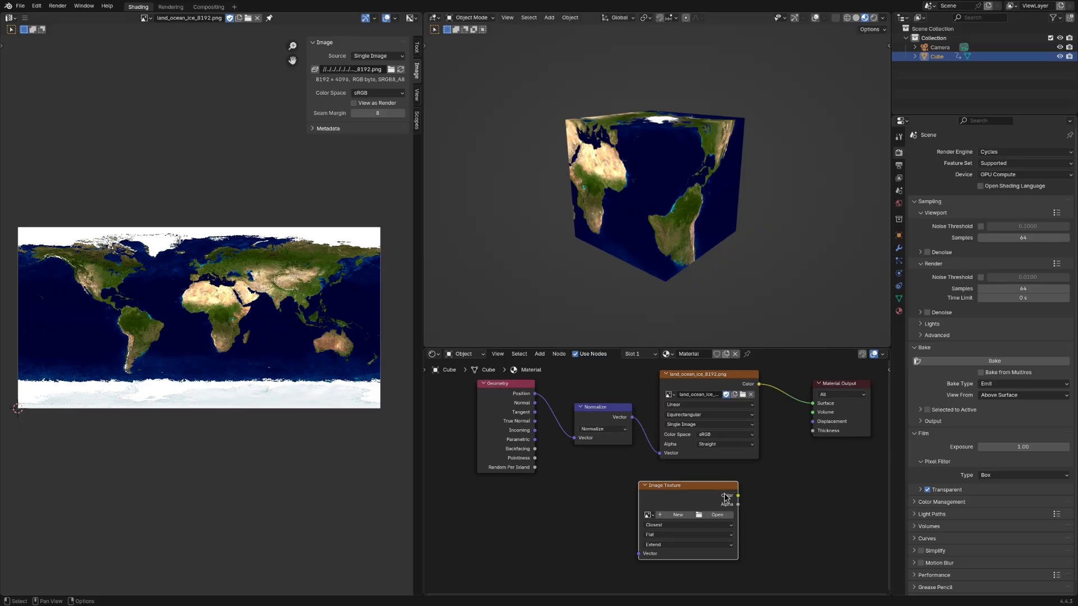
mouse_move(314, 103)
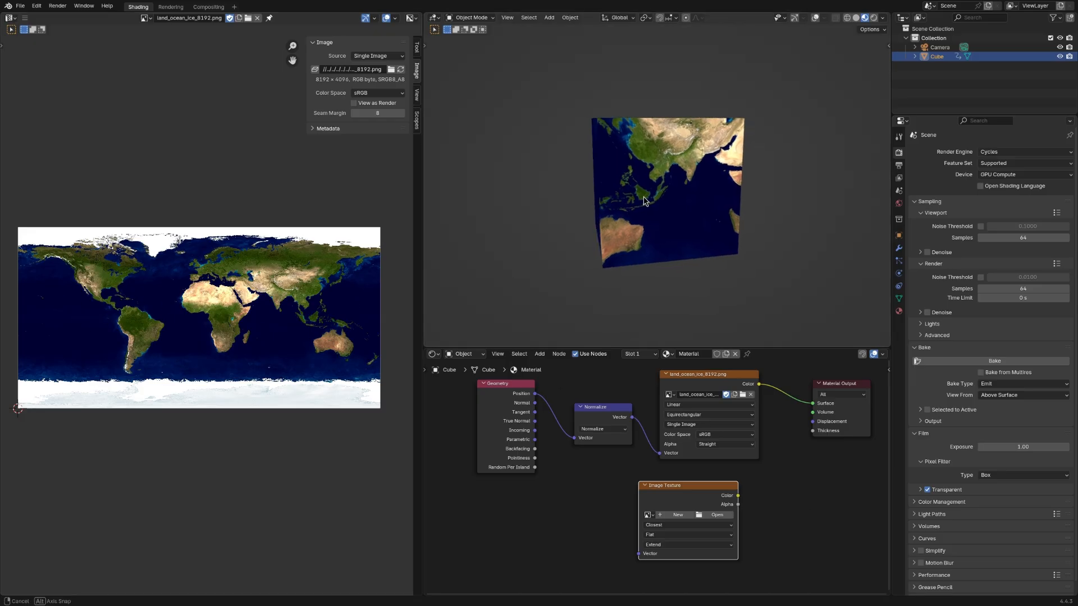
Step: Create a new blank Untitled image 4096 px high (8192/4*2) for the image texture node to bake into
left_click_drag(642, 200, 681, 188)
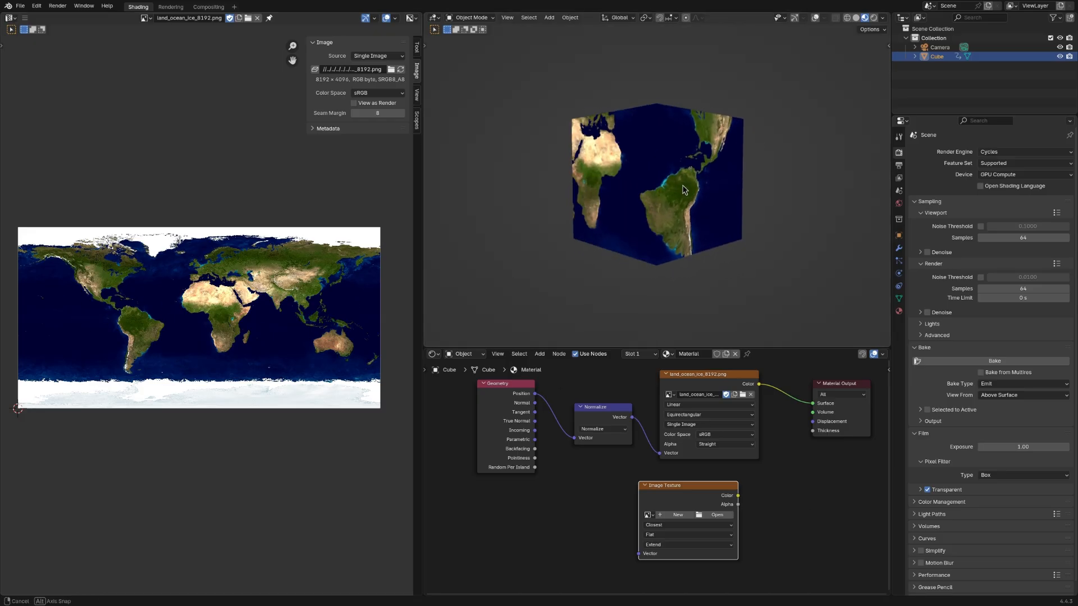
left_click(677, 516)
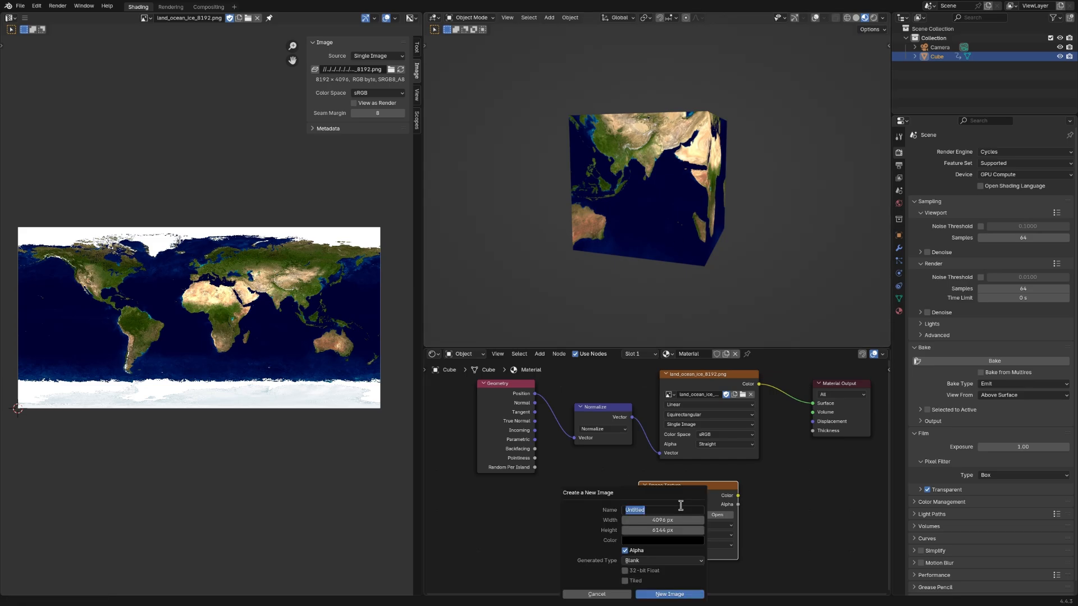
left_click(663, 520)
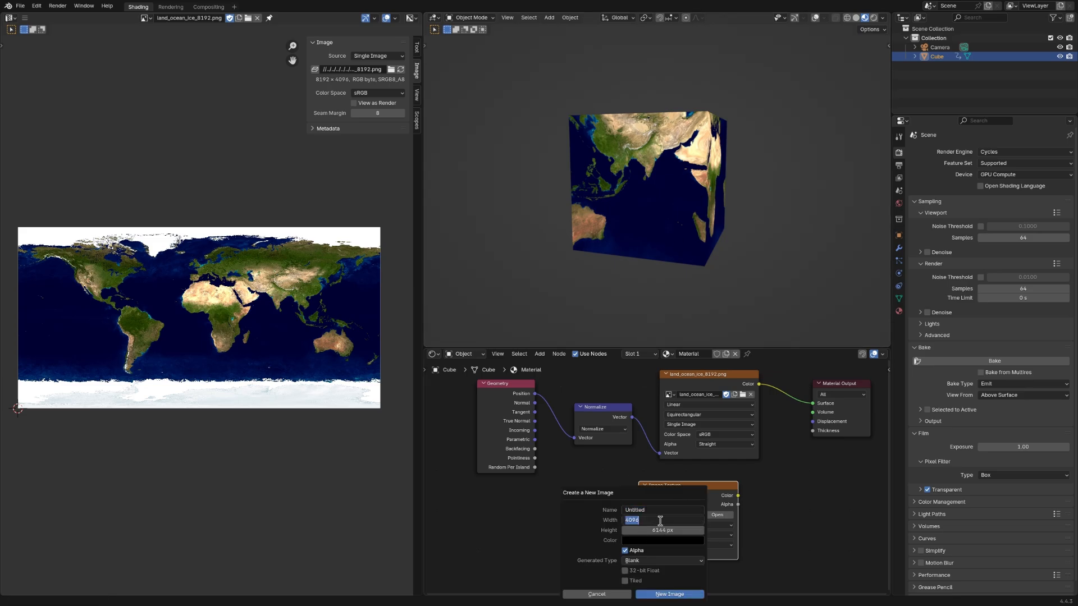
type("82")
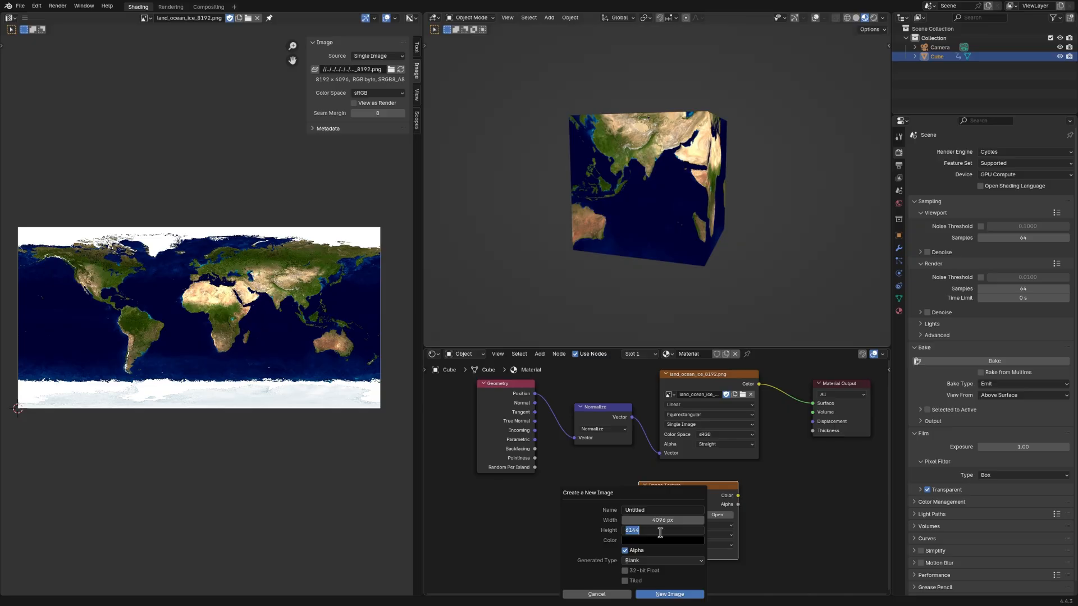
type("8192/4*2")
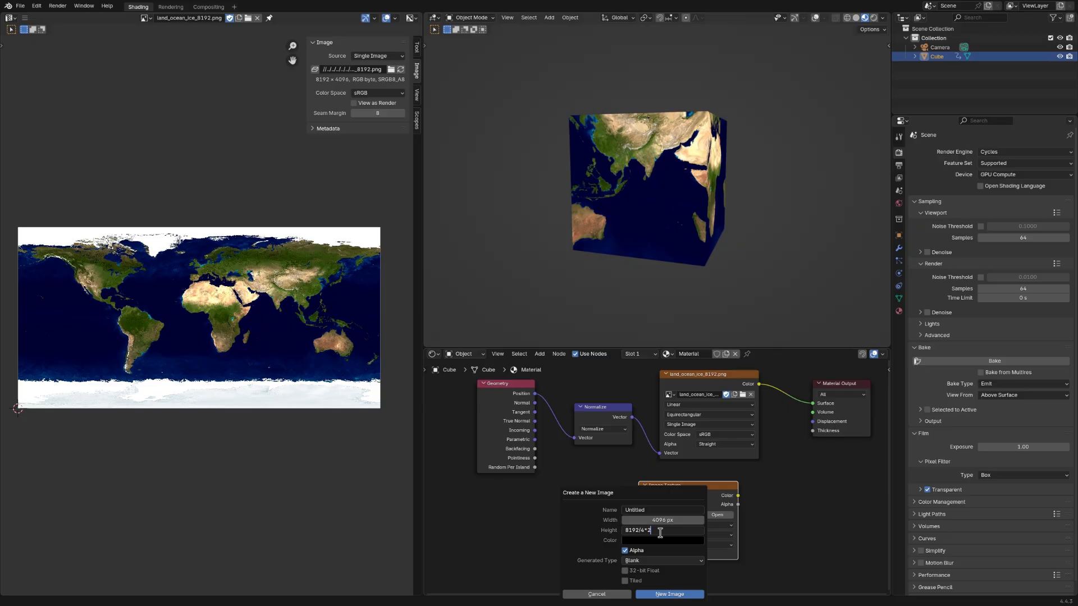
key("BackSpace")
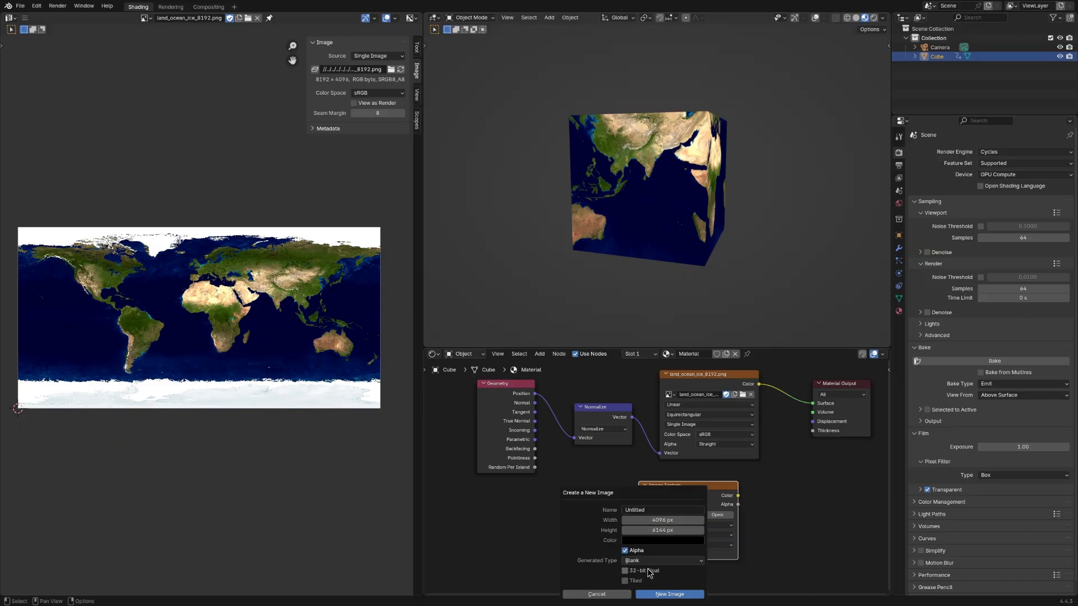
mouse_move(644, 571)
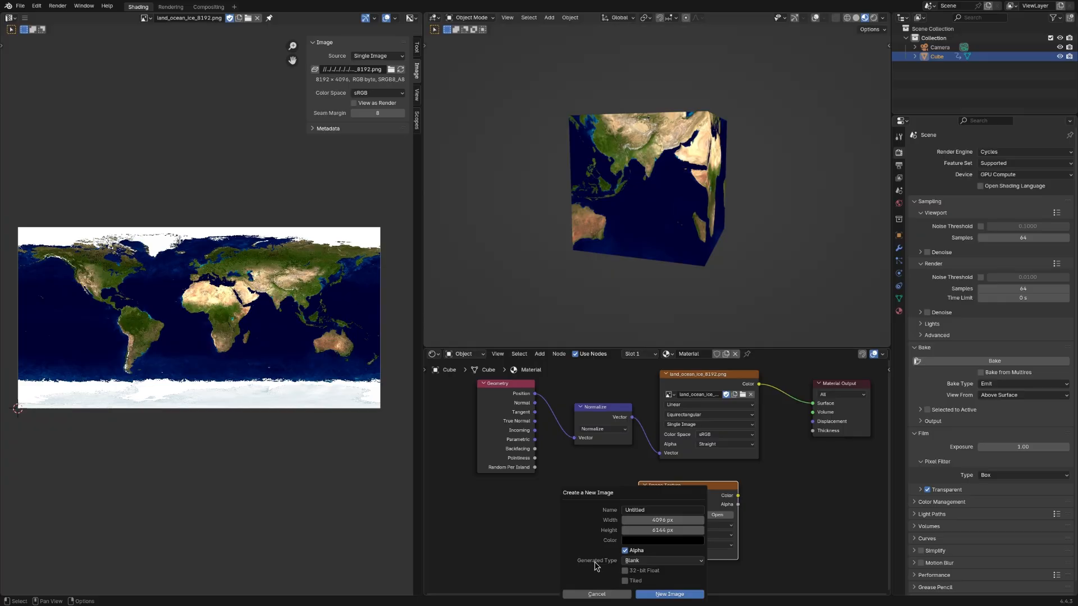
mouse_move(590, 574)
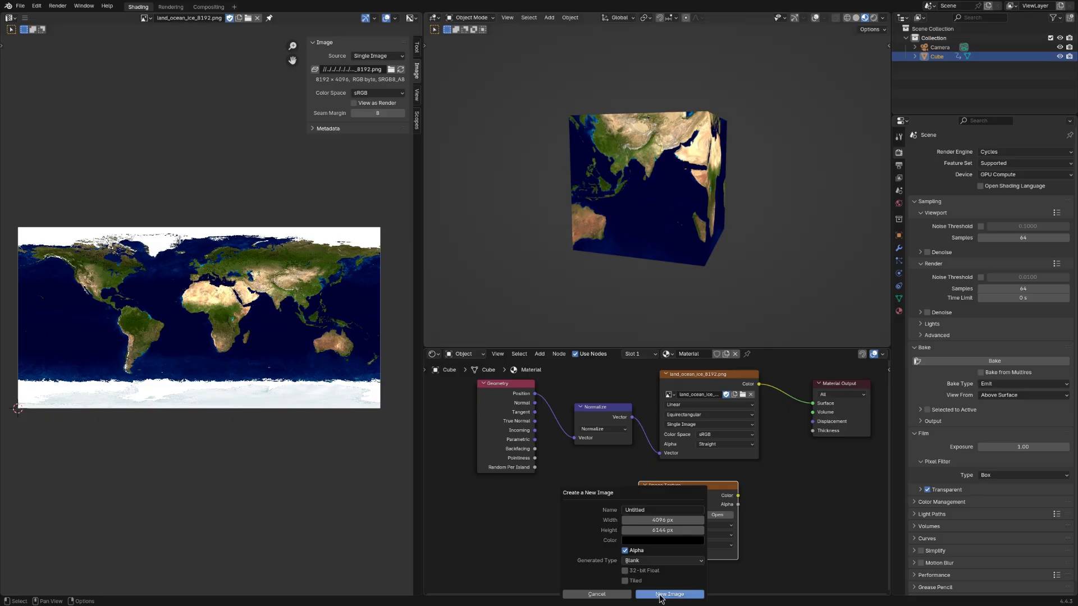
left_click(668, 594)
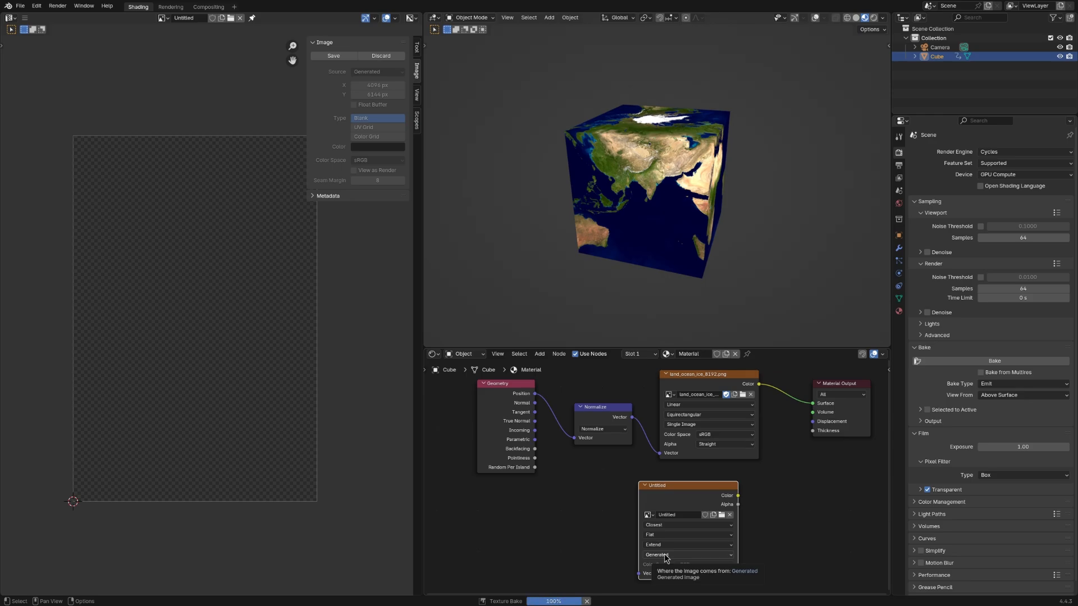
Step: Keep the baked Untitled image shown in the image editor and bring up its Image menu
left_click(994, 361)
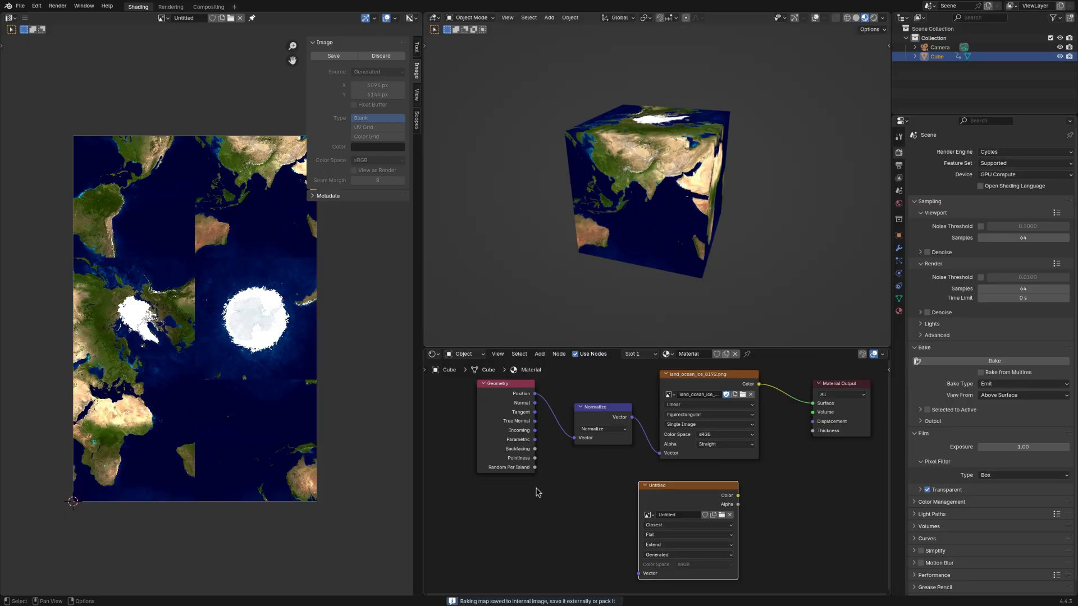
mouse_move(191, 68)
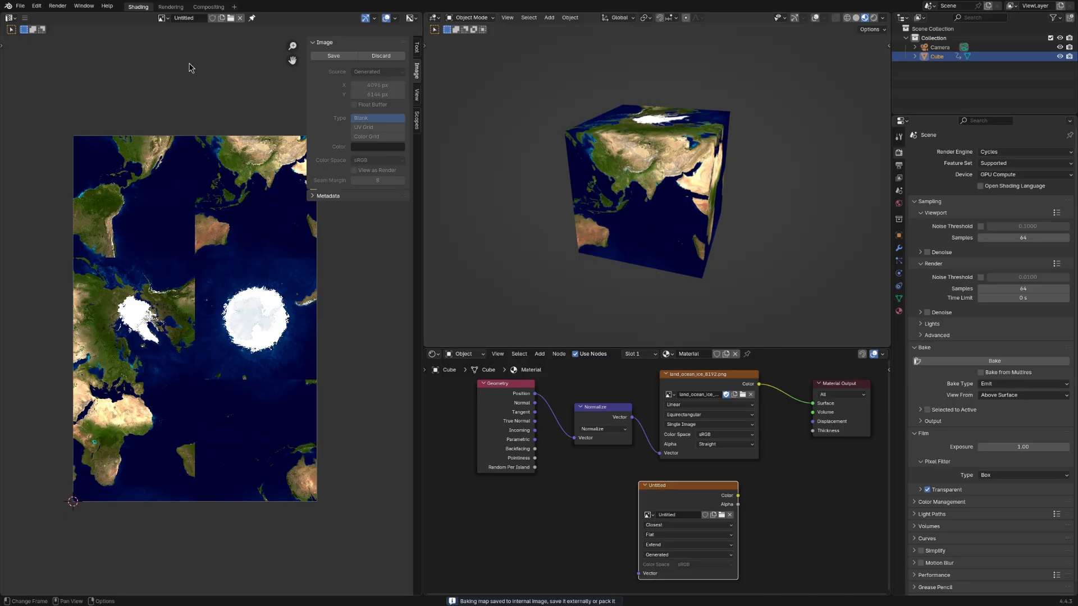
left_click(165, 18)
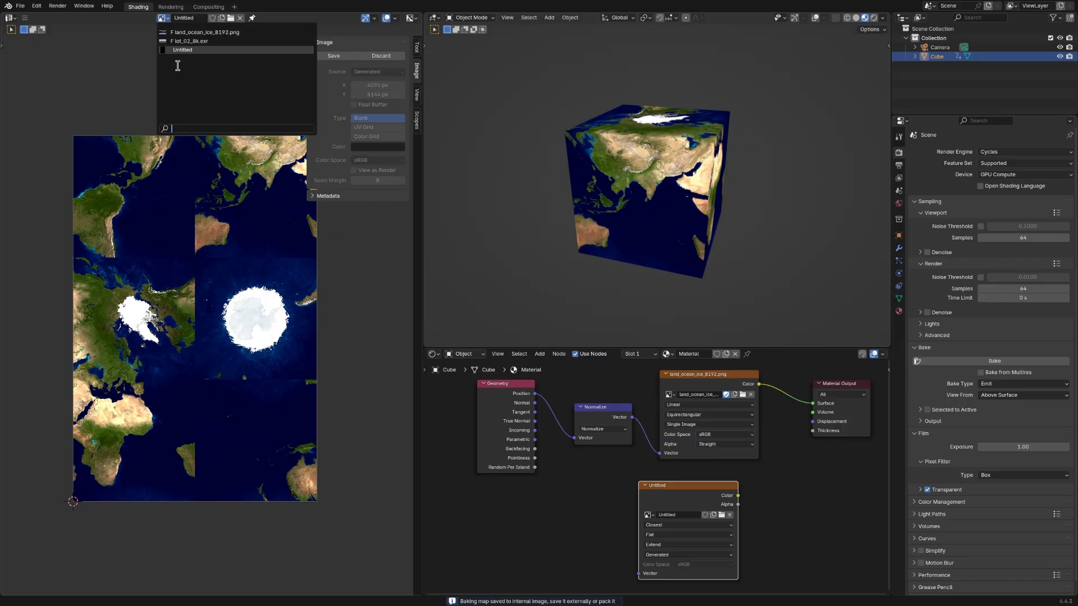
left_click(593, 486)
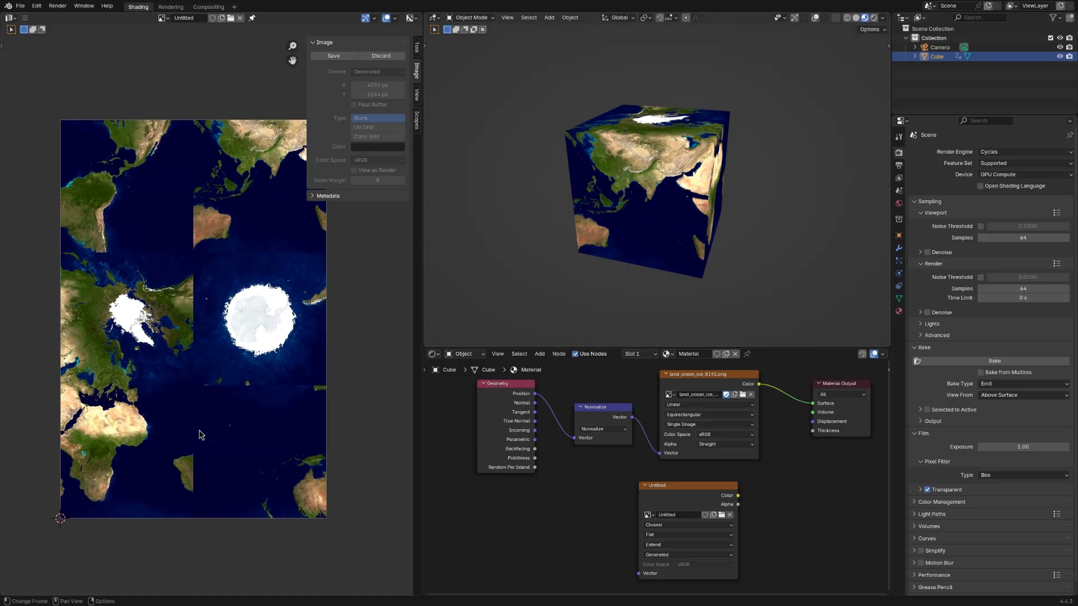
left_click(24, 17)
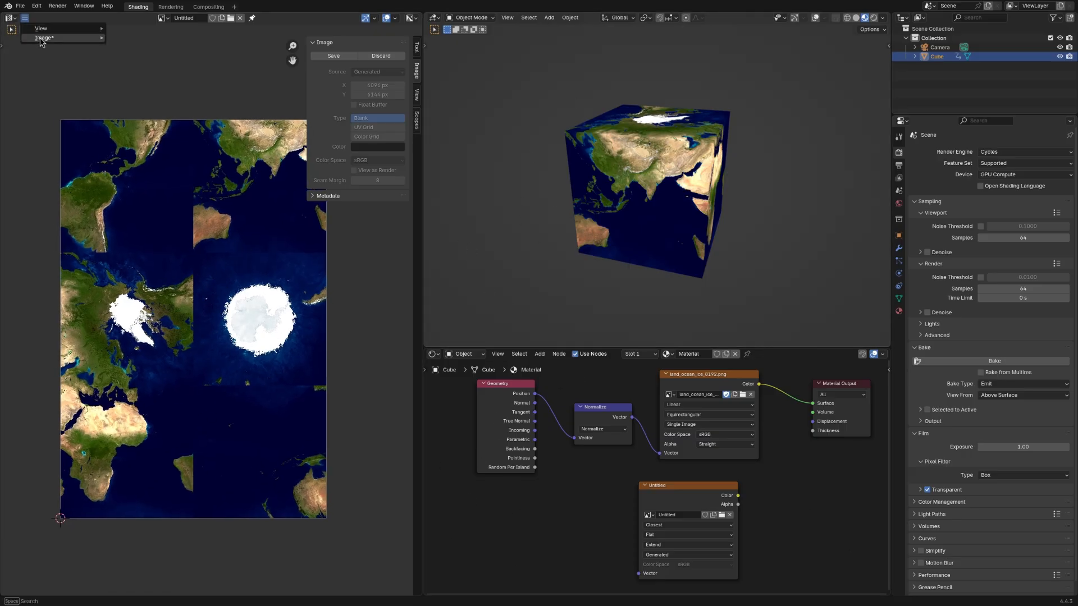
Step: Save As with OpenEXR format, RGB colour, Float (Half) depth and ZIP codec, then show lot_02_8k.exr
left_click(333, 56)
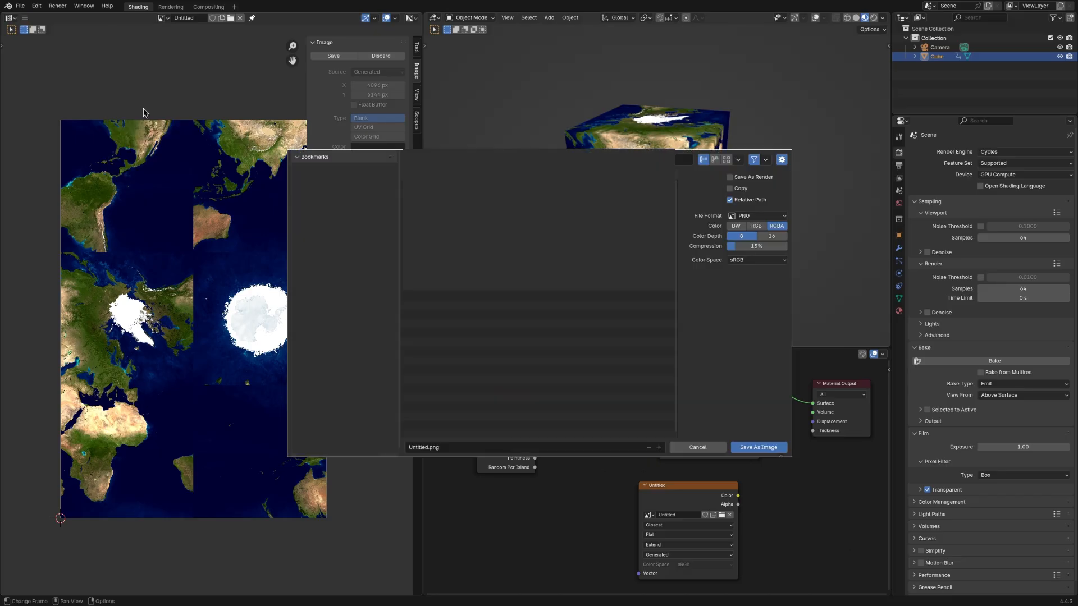
mouse_move(700, 316)
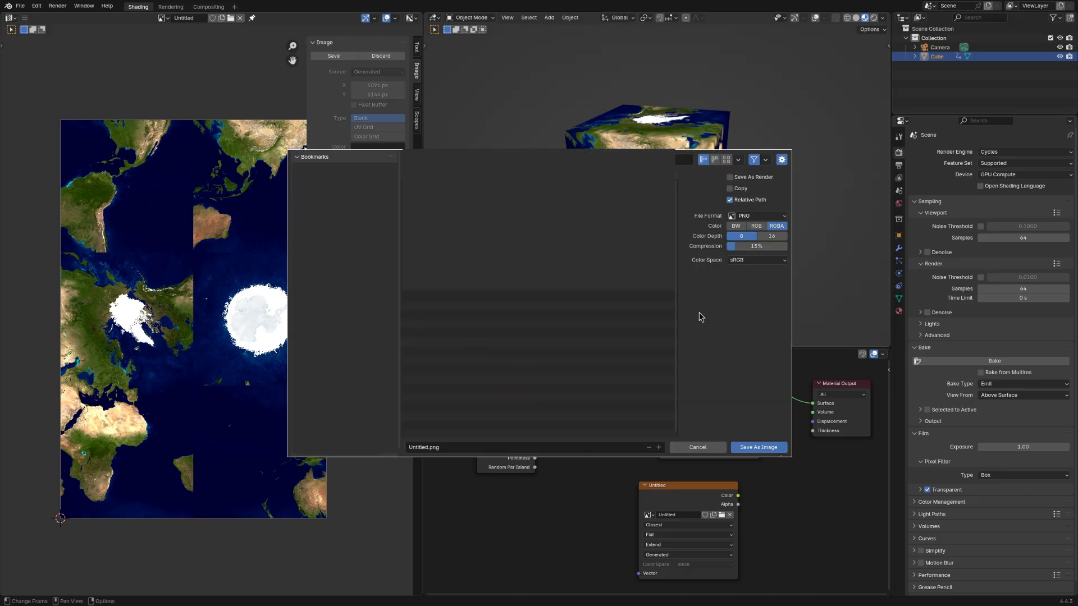
mouse_move(739, 297)
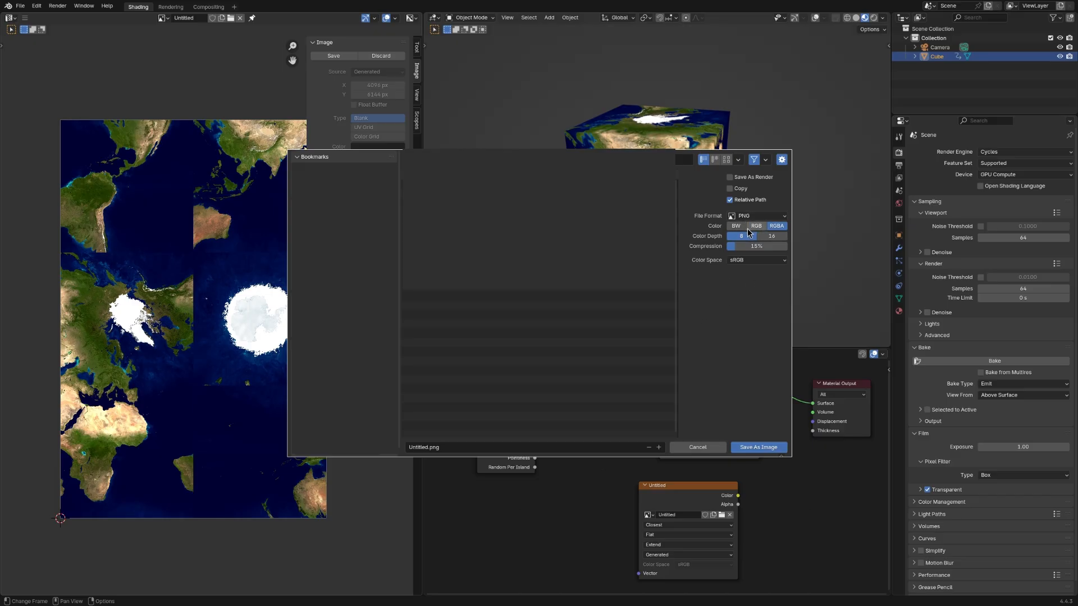
left_click(756, 226)
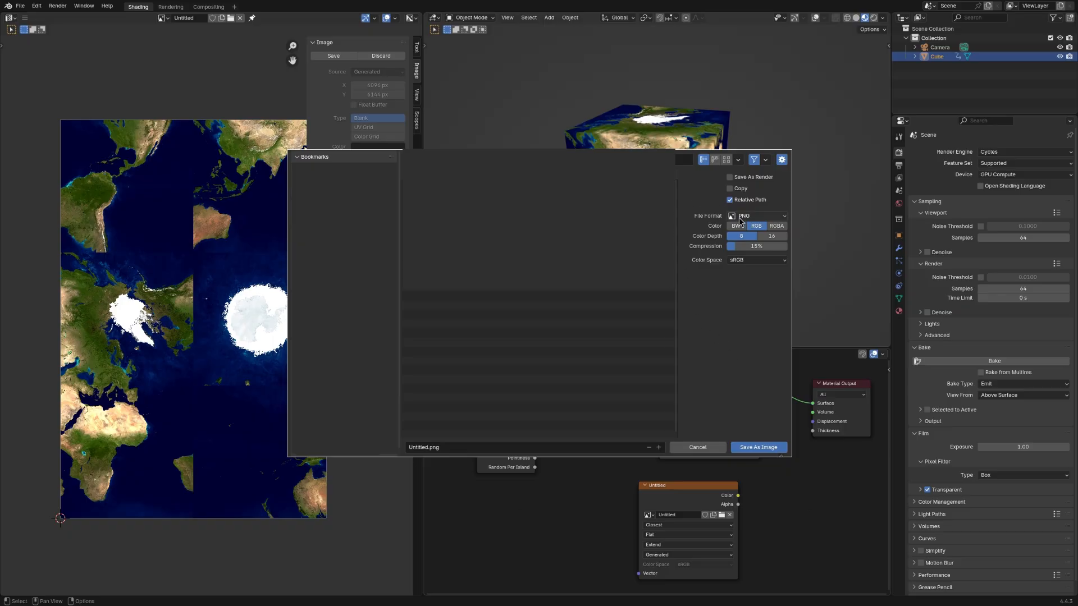
left_click(758, 216)
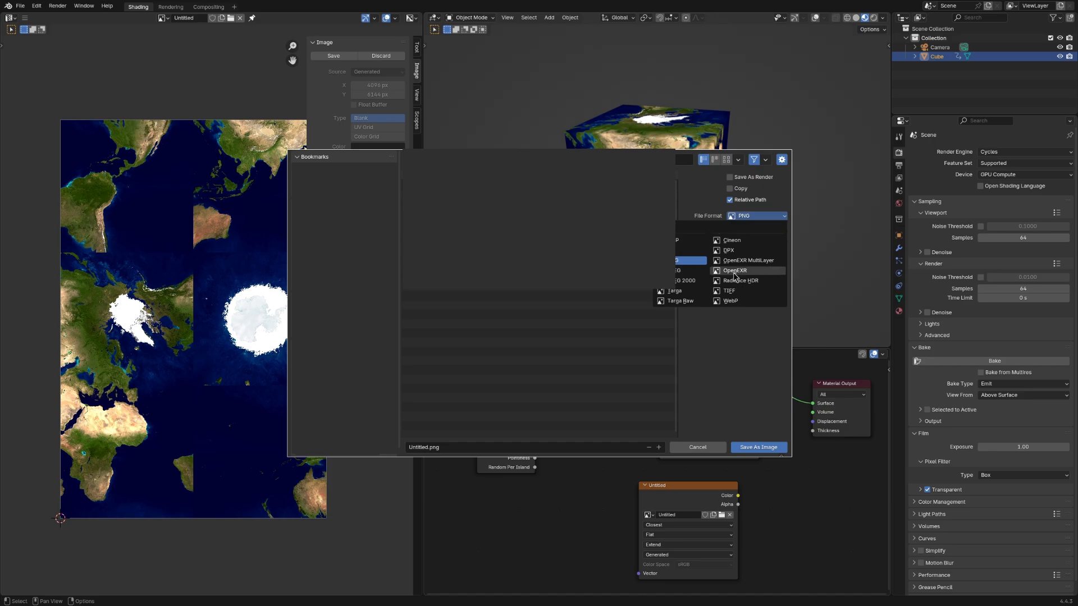
left_click(734, 271)
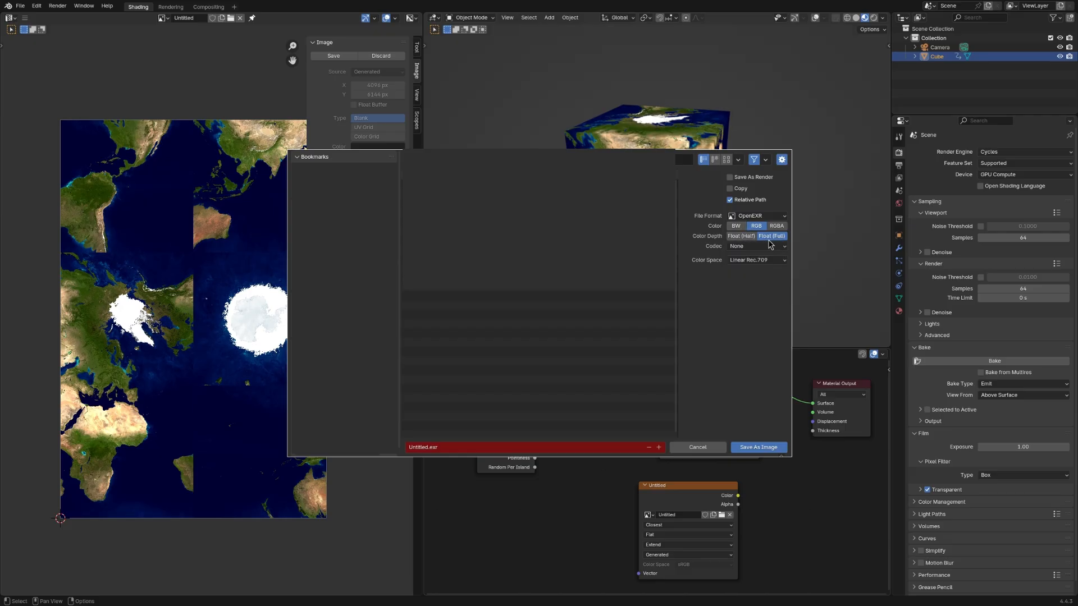
mouse_move(755, 246)
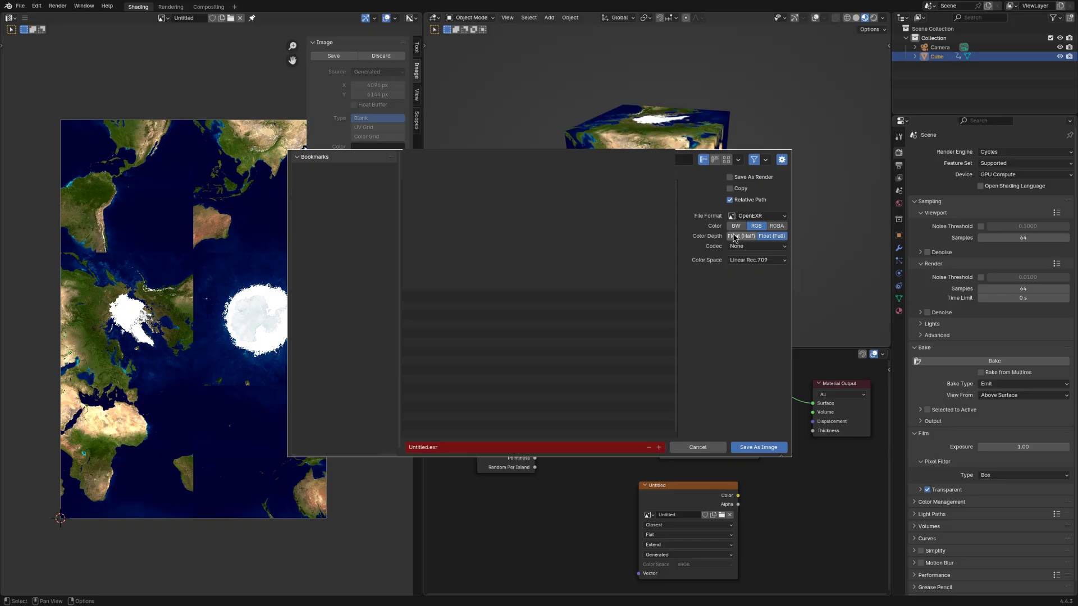
left_click(742, 236)
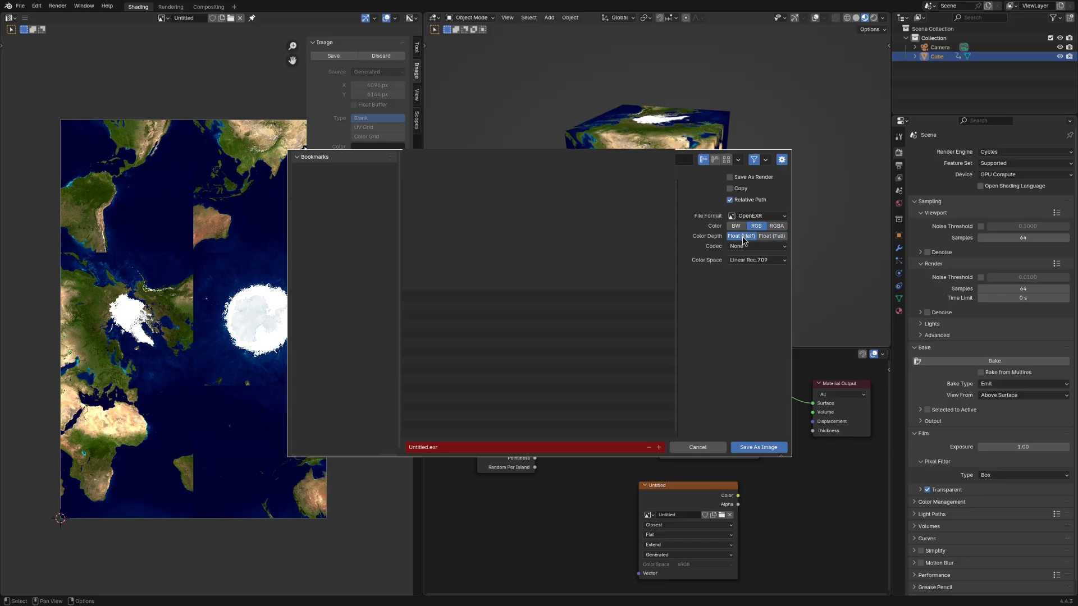
left_click(756, 246)
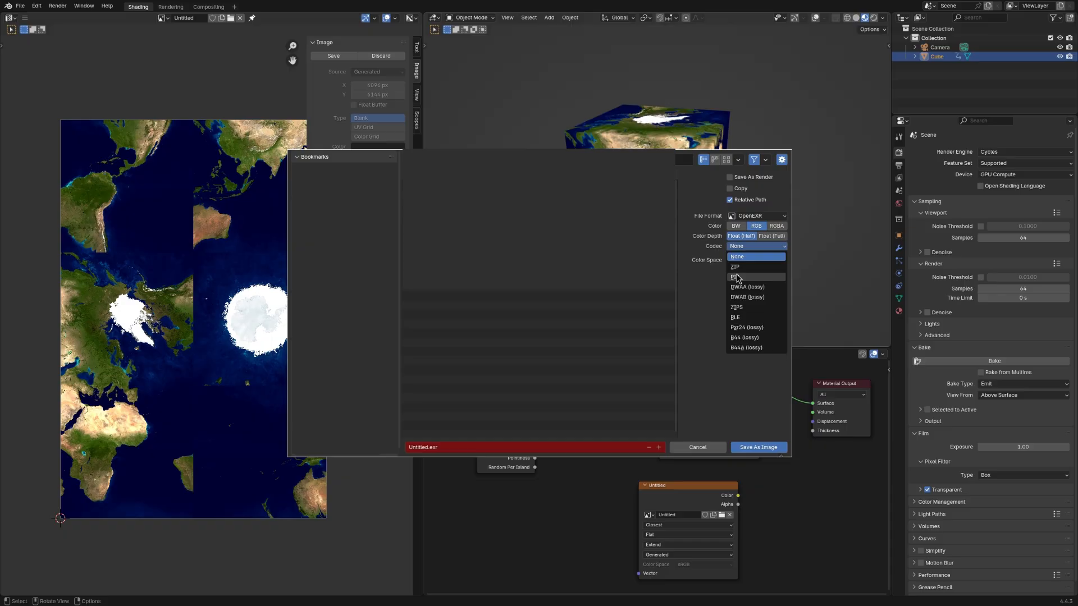
left_click(734, 267)
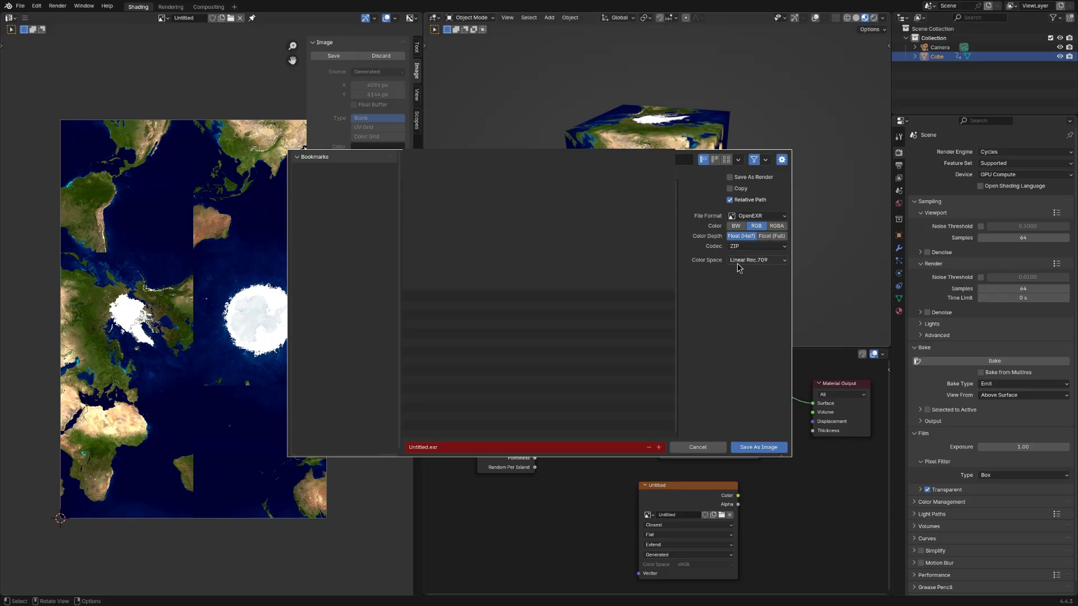
left_click(758, 447)
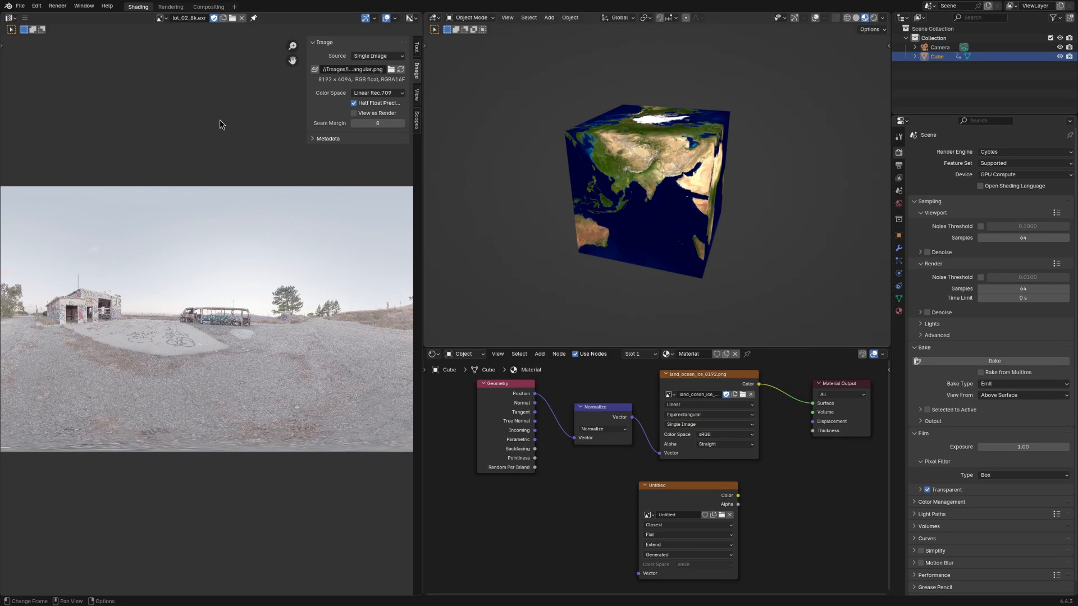
mouse_move(258, 123)
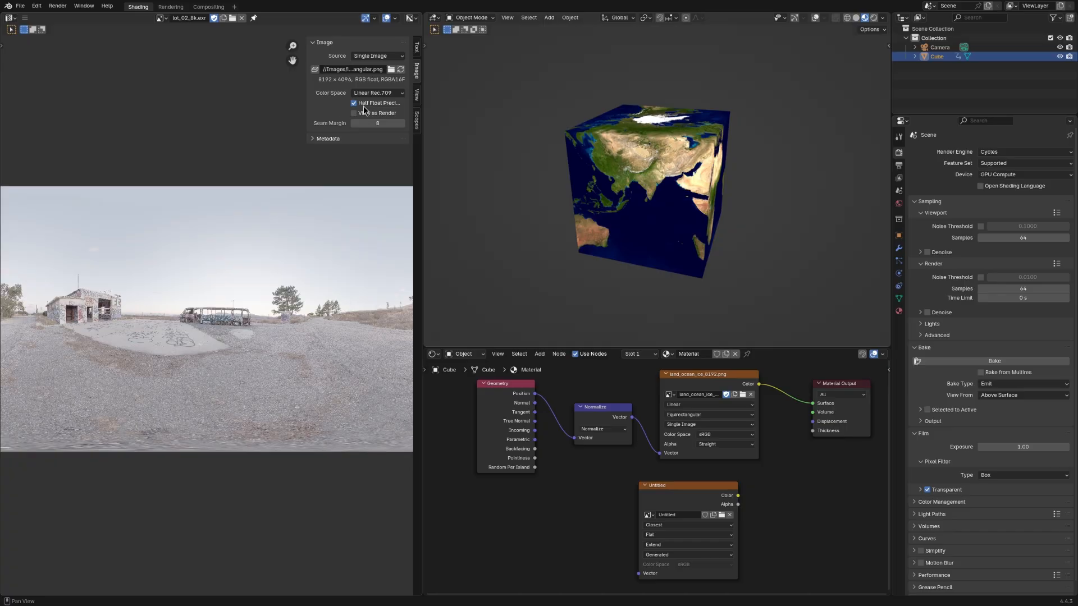
mouse_move(354, 103)
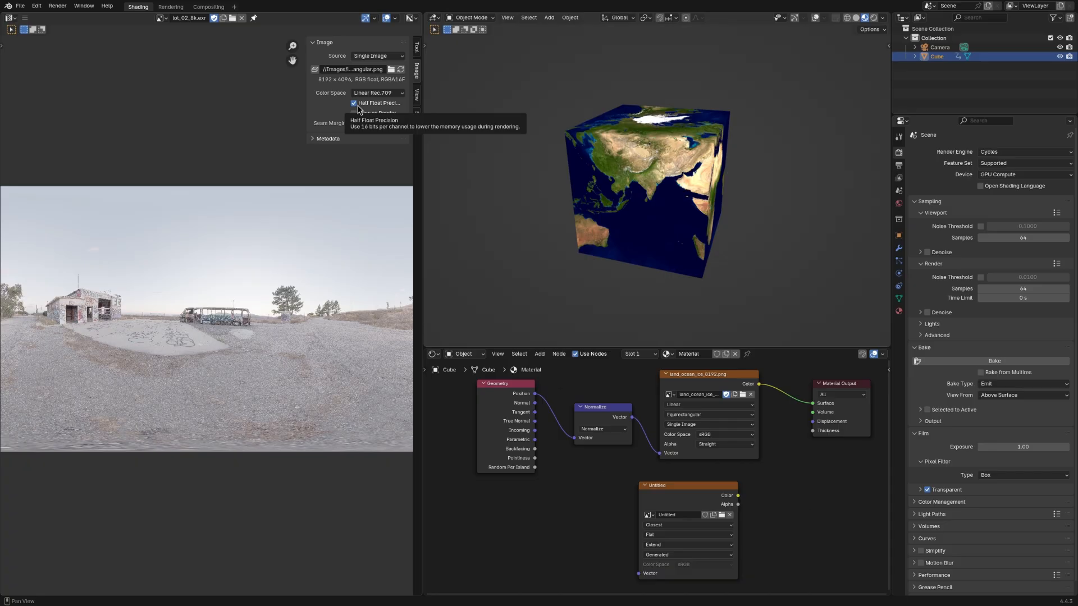
Step: Uncheck Half Float Precision on the lot_02_8k.exr sky image and return to the baked Untitled image
left_click(354, 103)
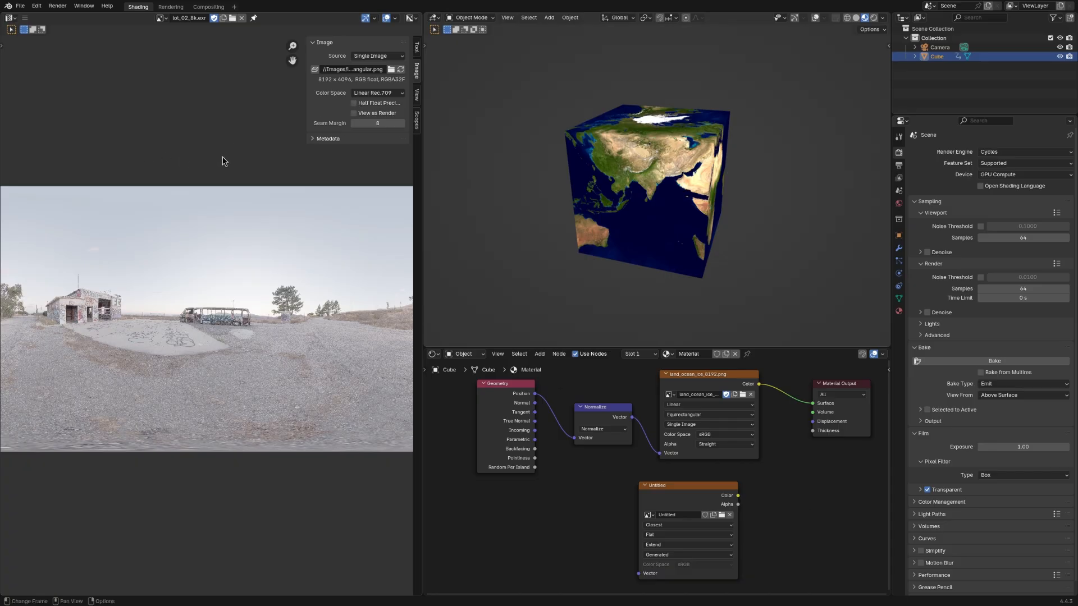
left_click(354, 103)
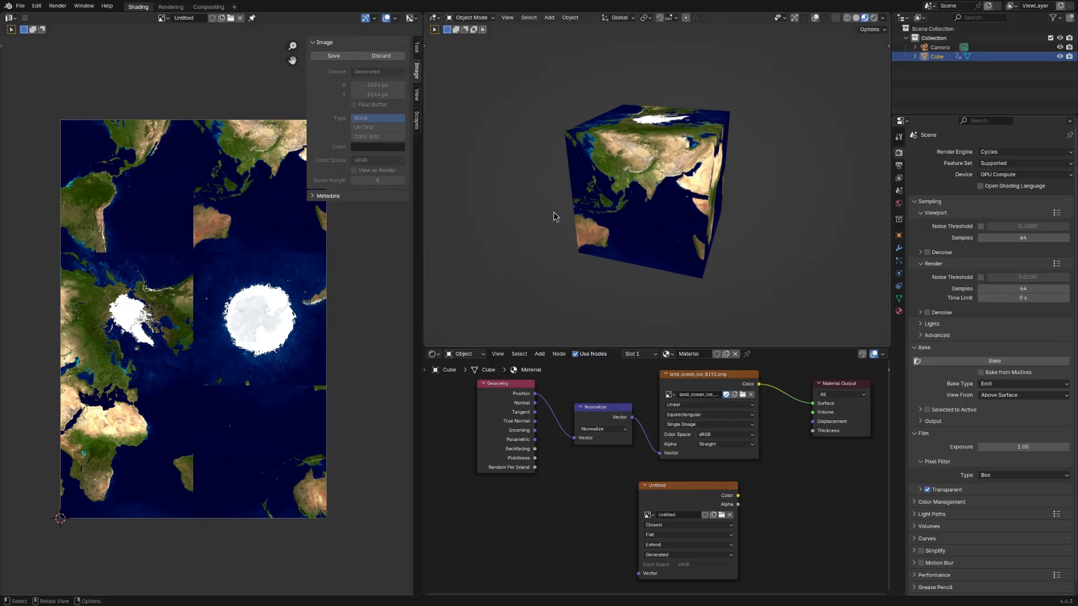
mouse_move(597, 331)
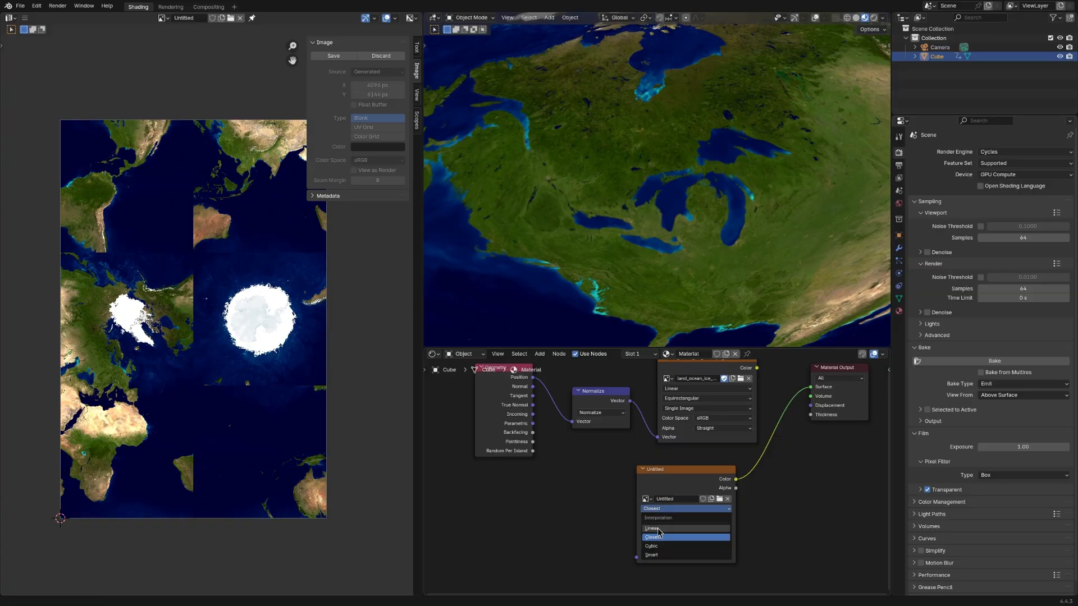
Step: Switch the baked Untitled image texture to Linear interpolation to compare against Closest
left_click(650, 528)
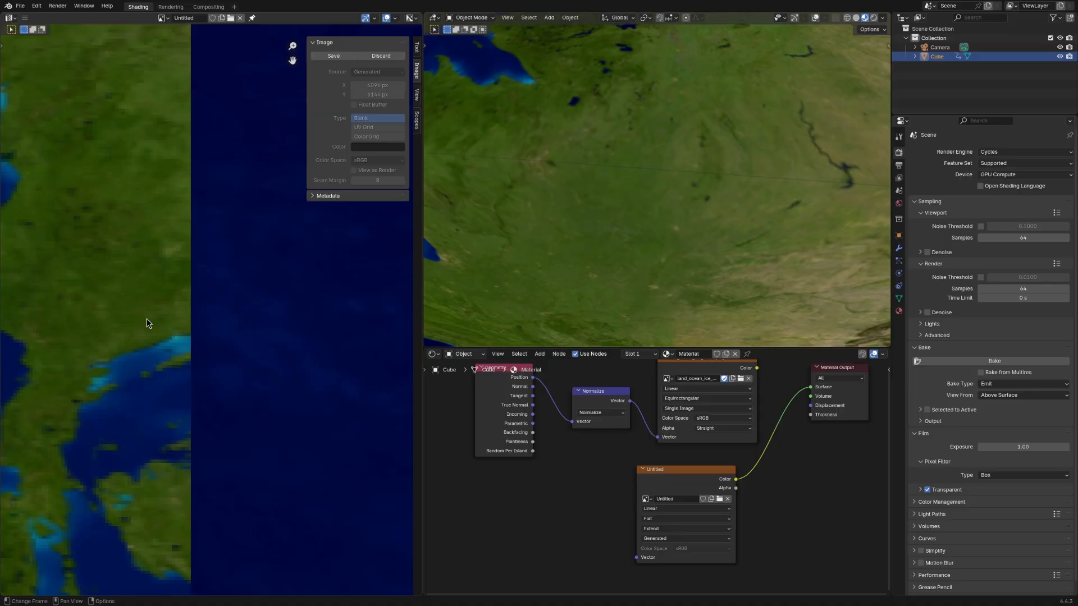
mouse_move(183, 318)
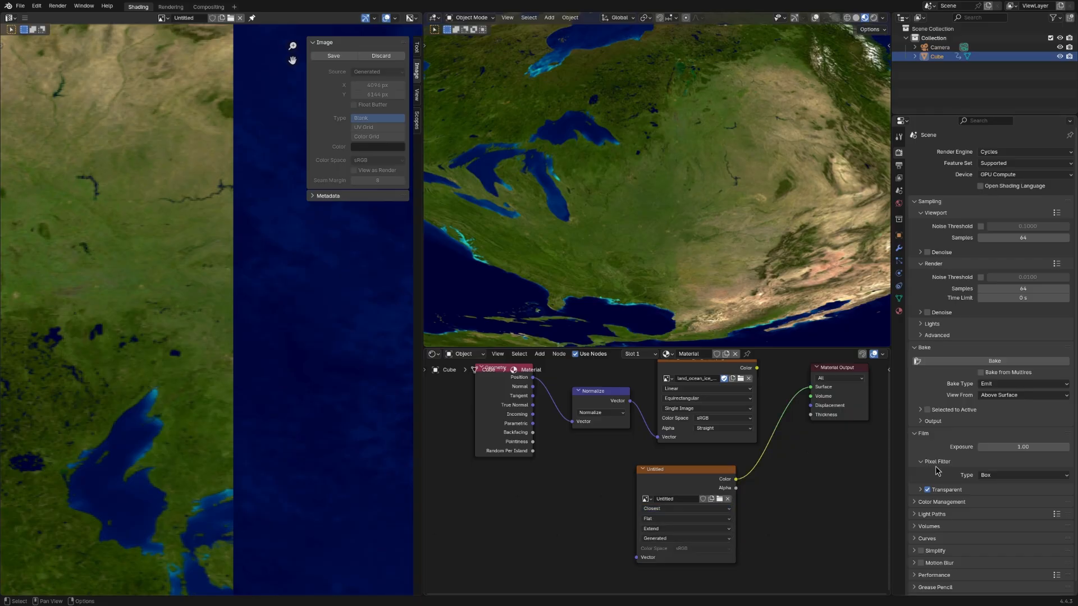
Step: Keep the Box pixel filter and set the render resolution to 8192 for the Great Lakes close-up
left_click(1024, 475)
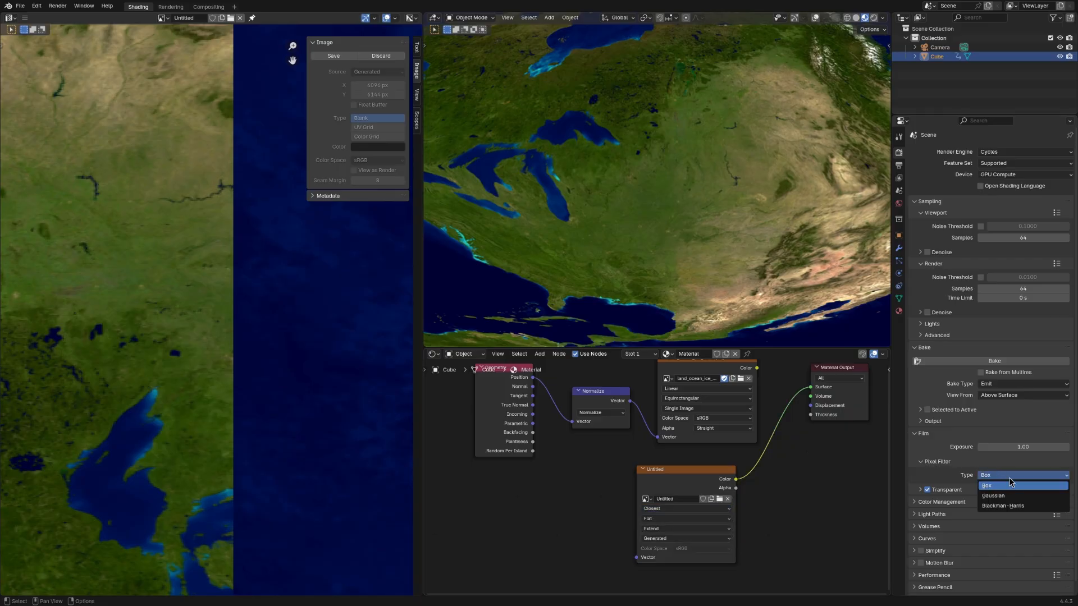
left_click(987, 486)
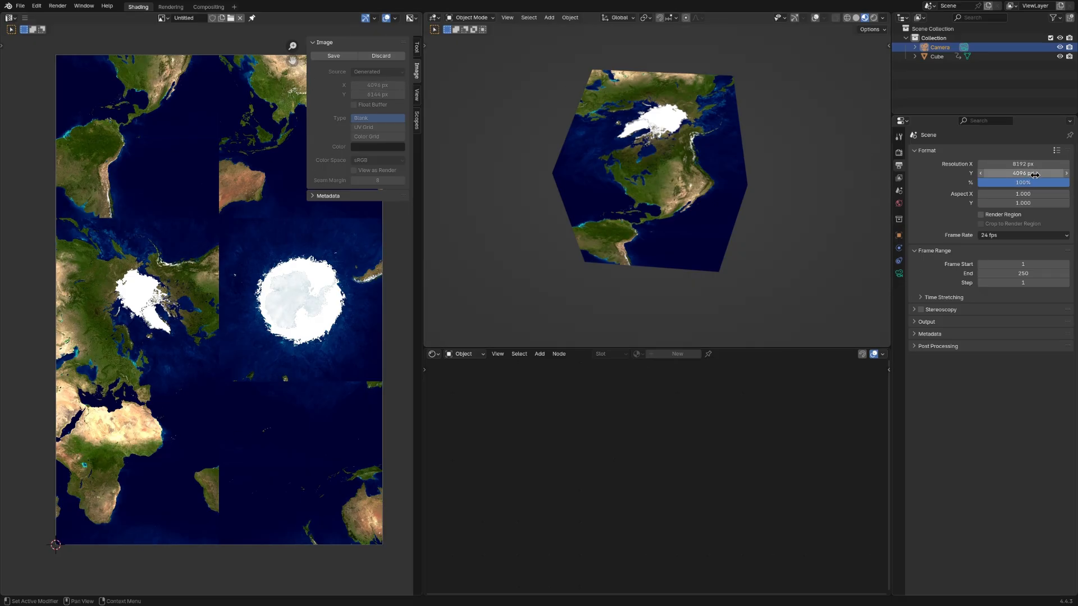
left_click(1023, 164)
type("4096/2*4")
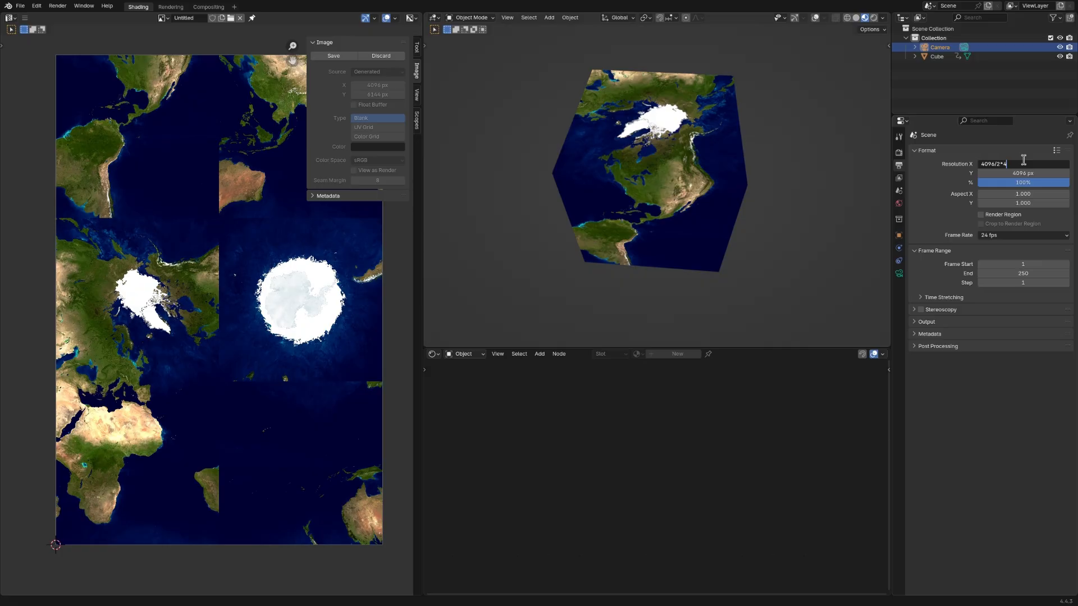
key("Return")
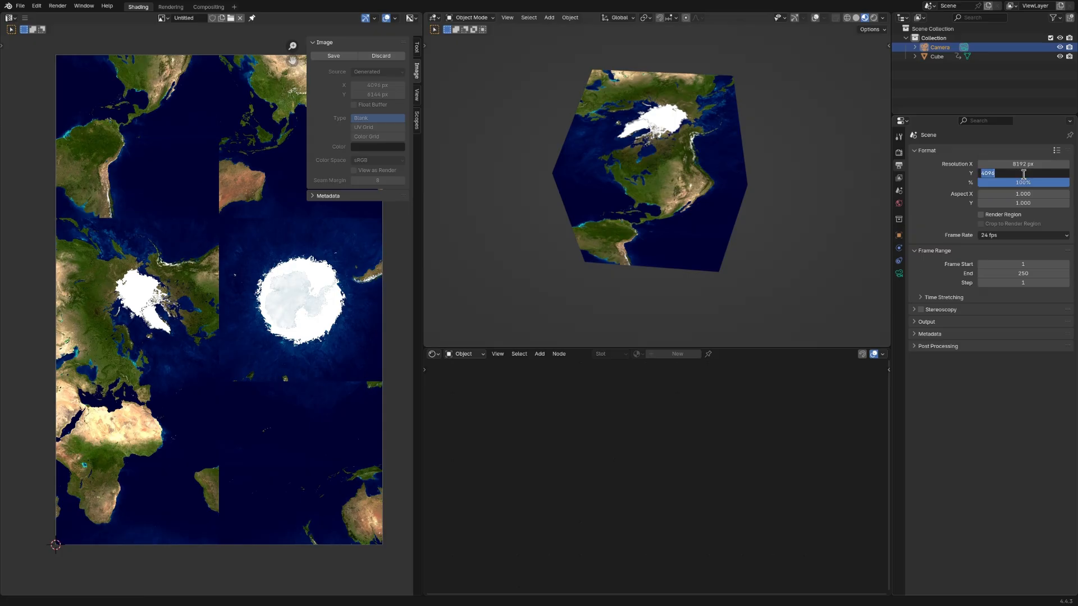
type("8192")
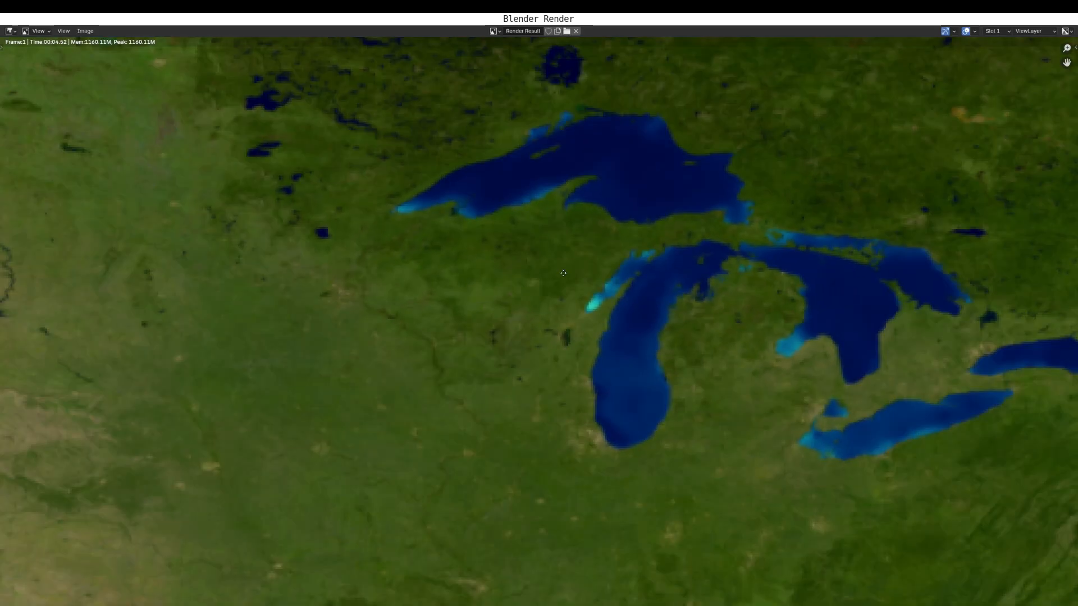
left_click(84, 30)
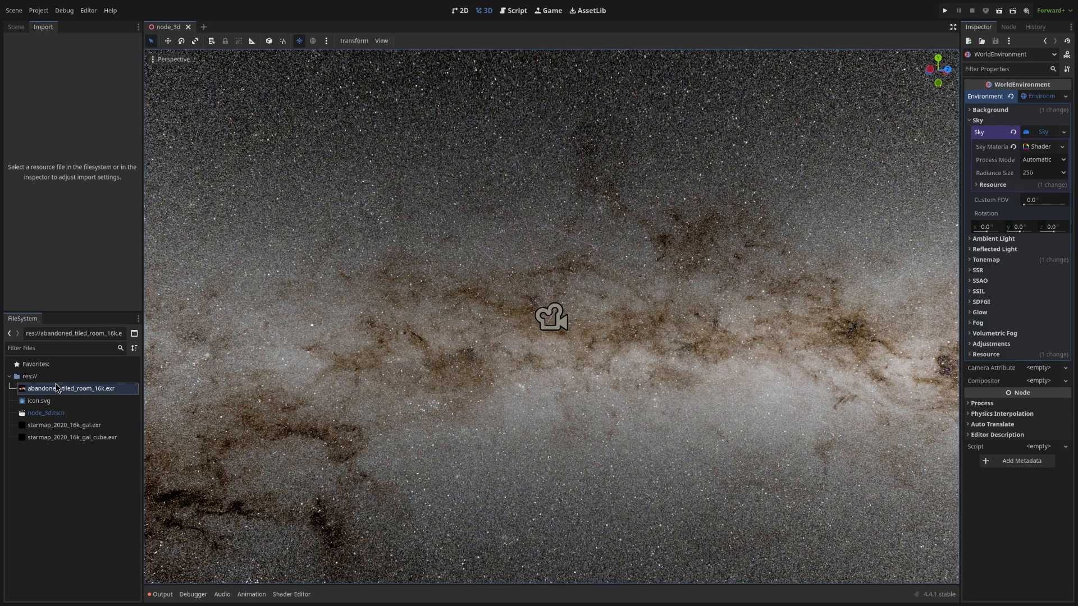
Step: Import starmap_2020_16k_gal_cube.exr as a Cubemap with 2x3 arrangement and reimport it
left_click(72, 437)
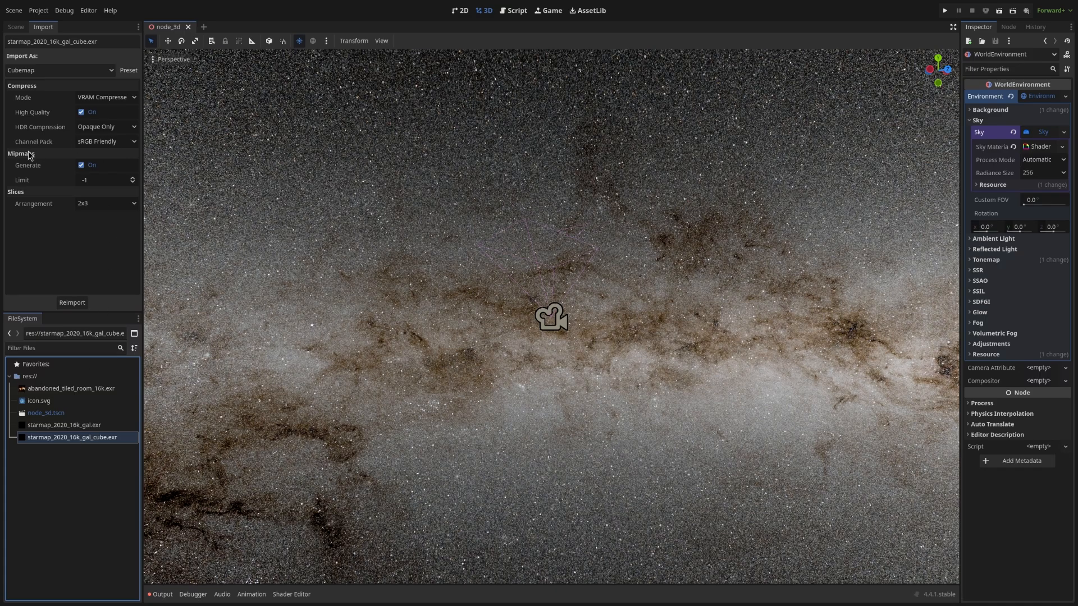
left_click(61, 70)
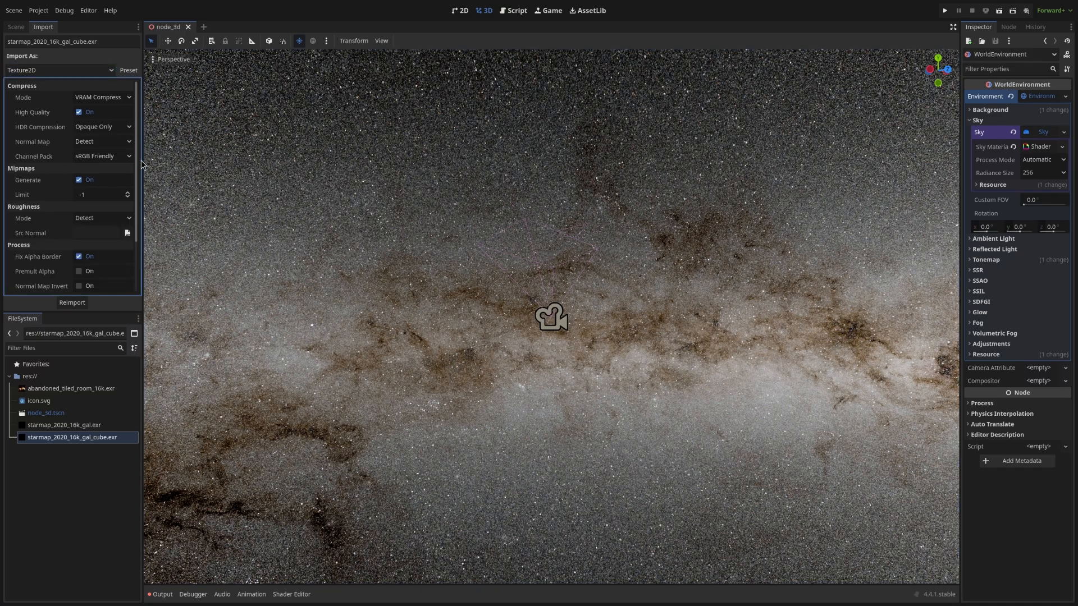
left_click(58, 70)
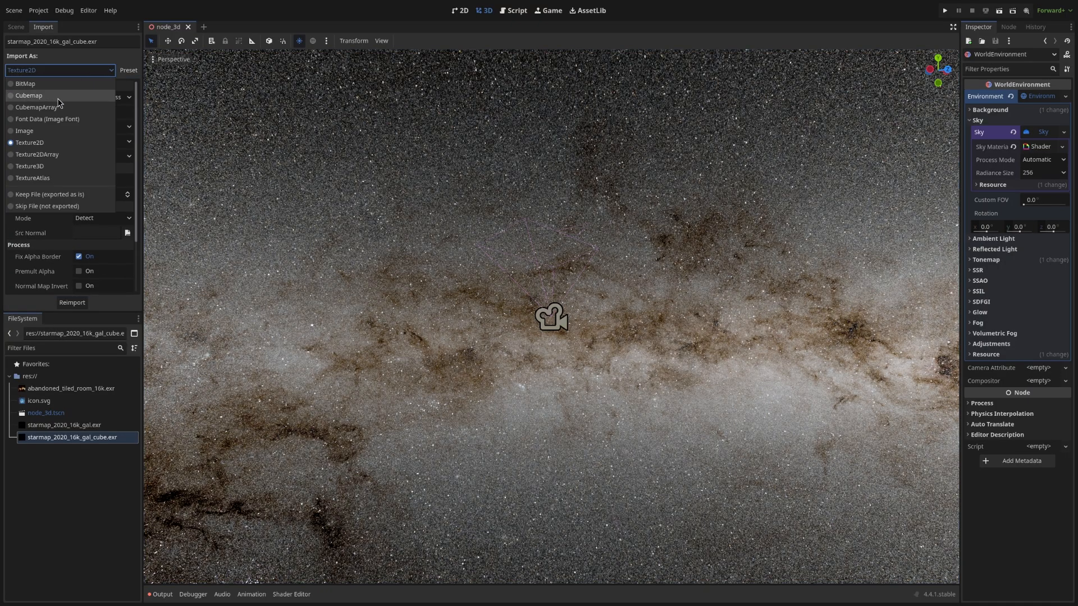
left_click(29, 94)
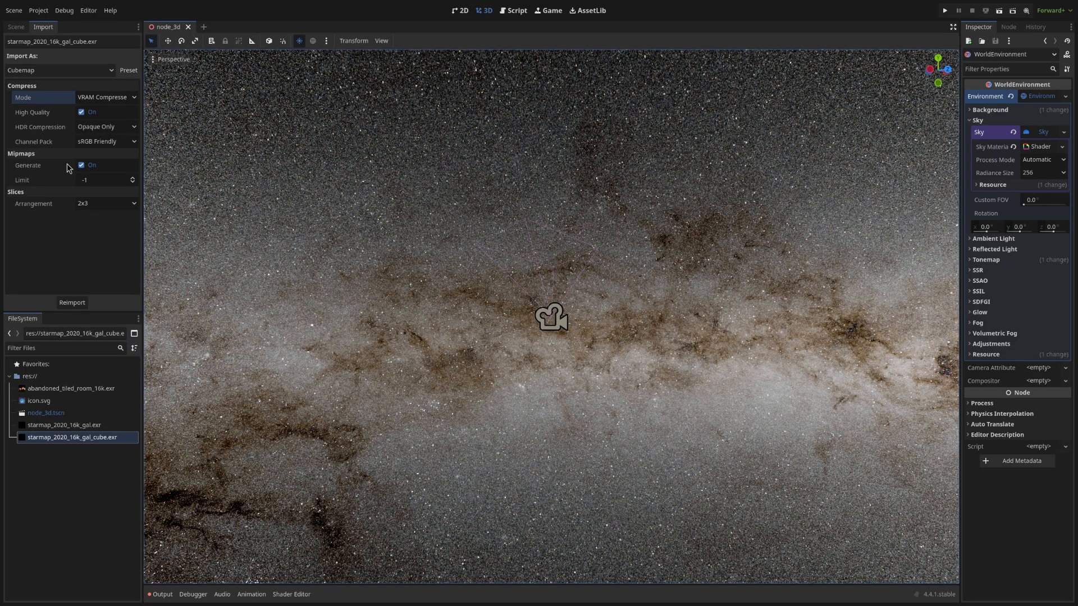
mouse_move(63, 256)
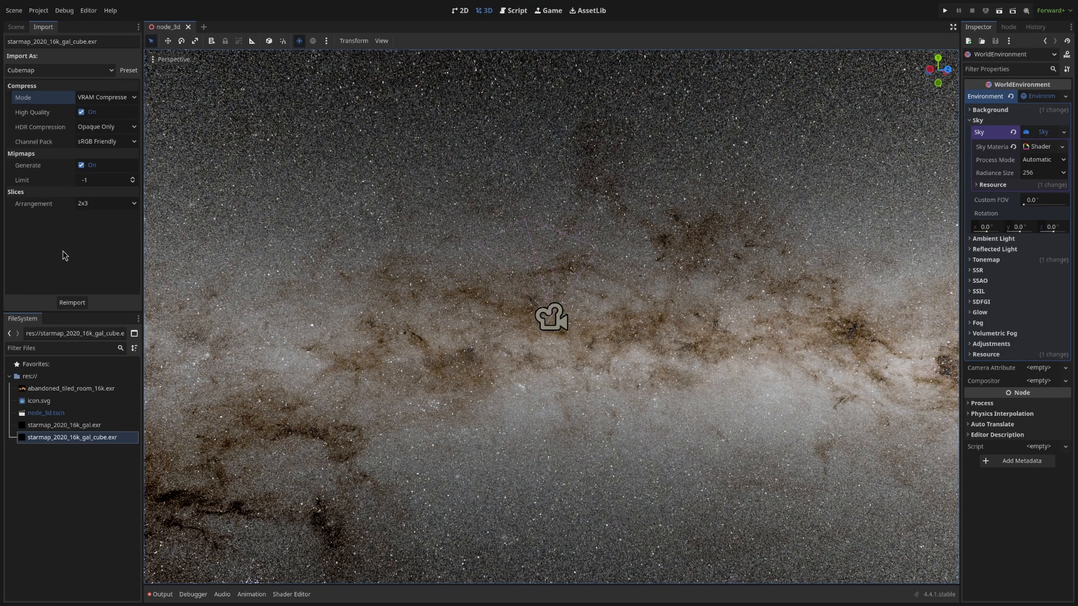
mouse_move(92, 239)
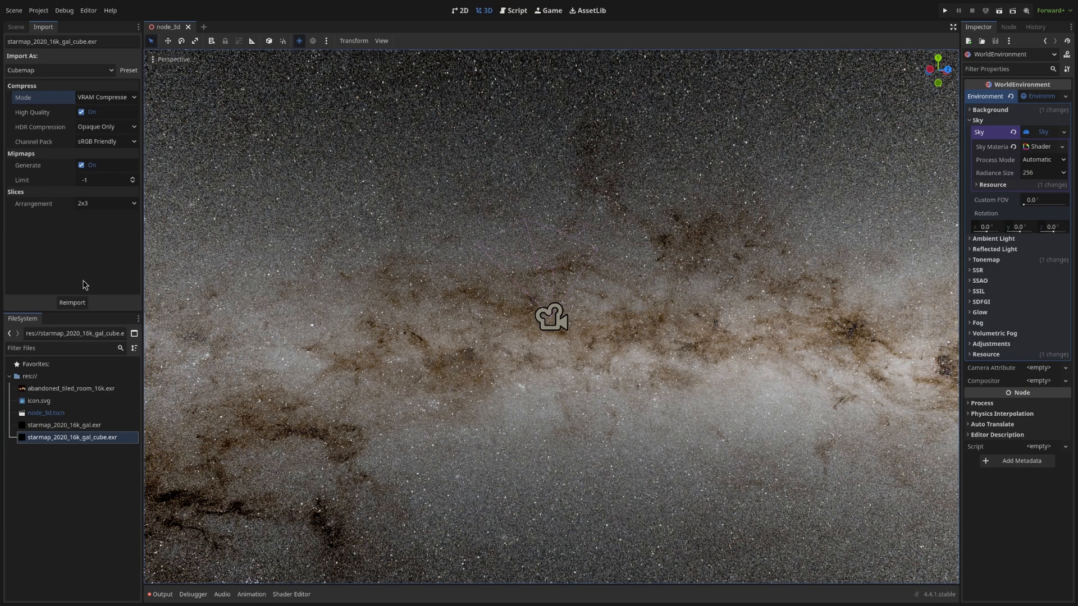
left_click(15, 26)
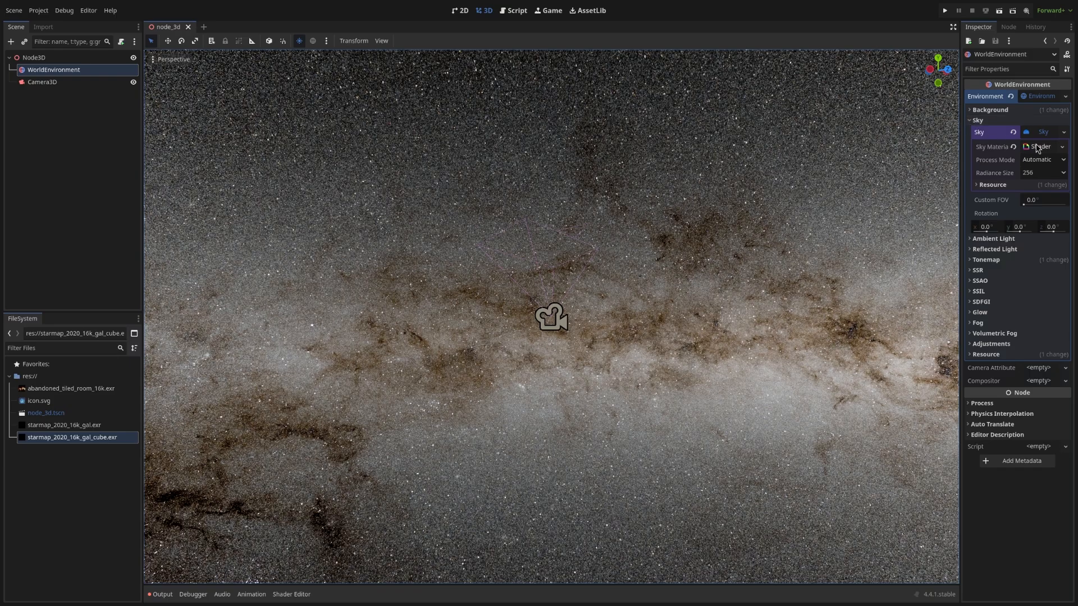
Step: Assign a new PanoramaSkyMaterial to the WorldEnvironment and convert it to a ShaderMaterial
left_click(1040, 146)
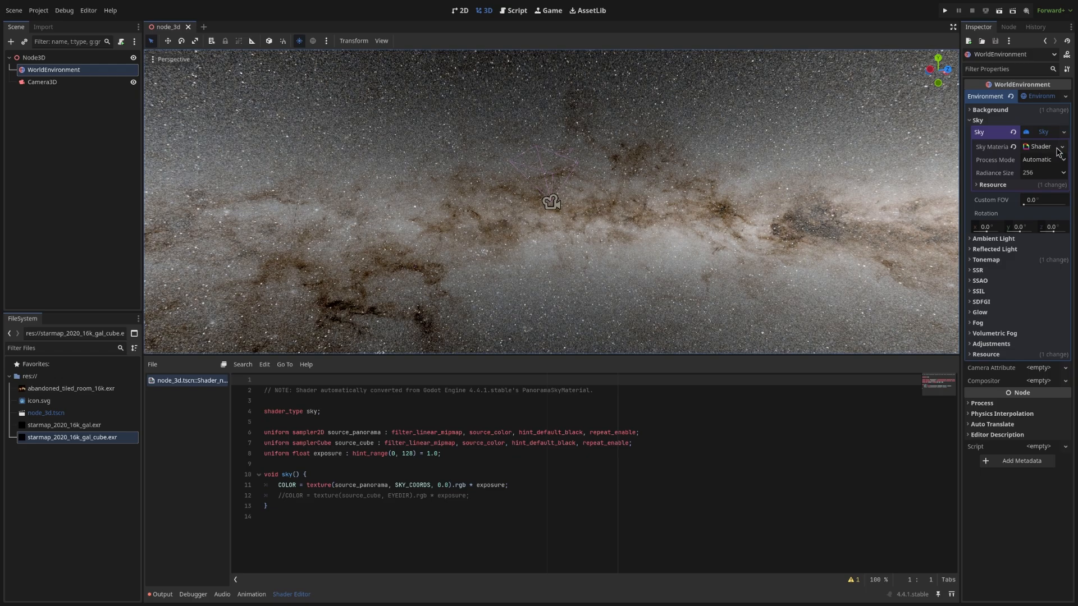
left_click(1061, 146)
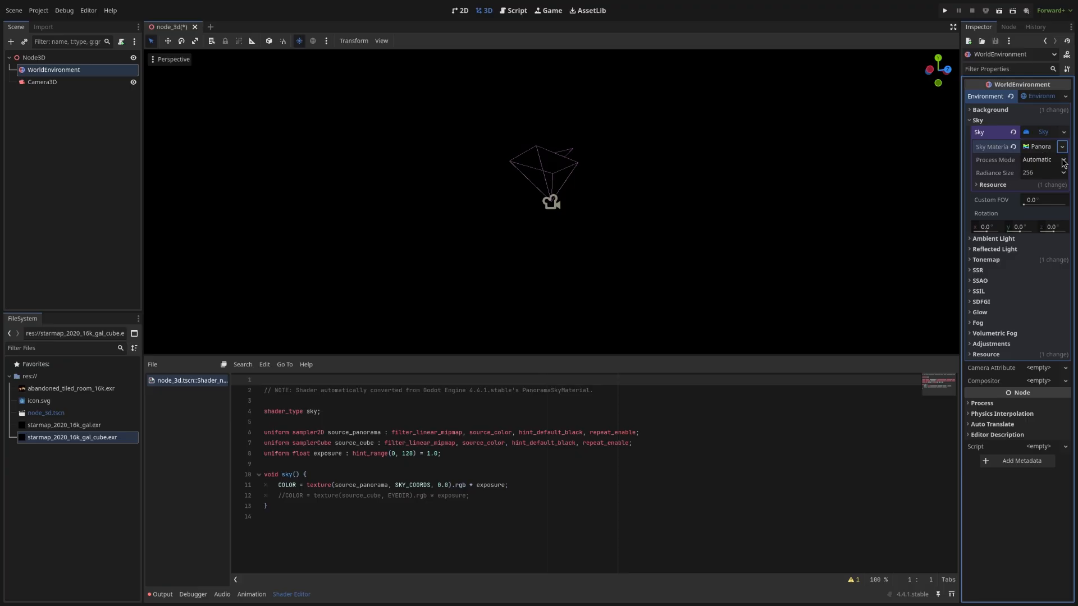
left_click(1062, 146)
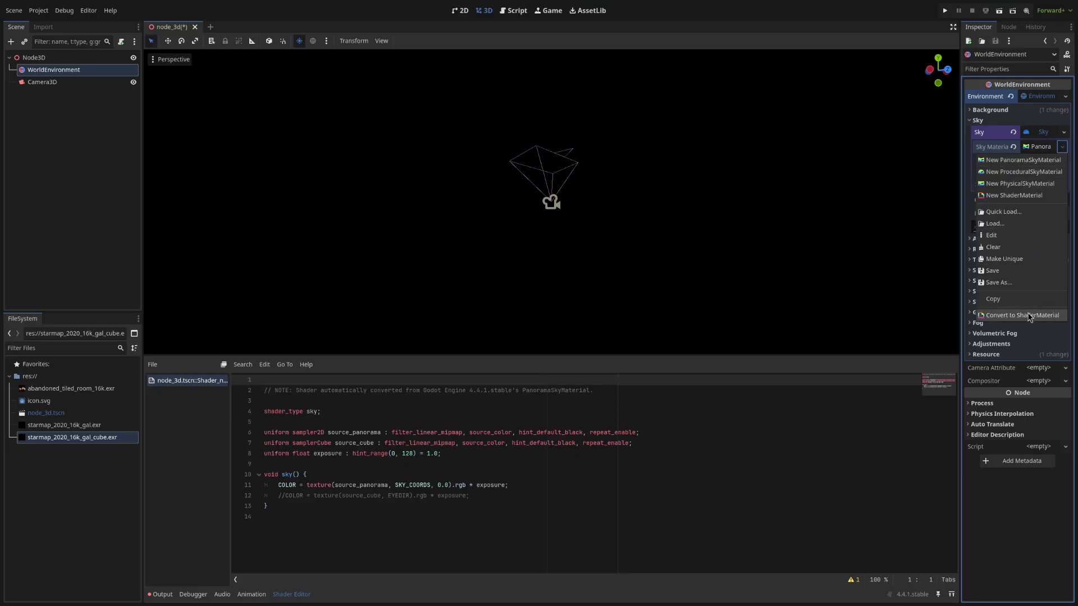
left_click(1024, 315)
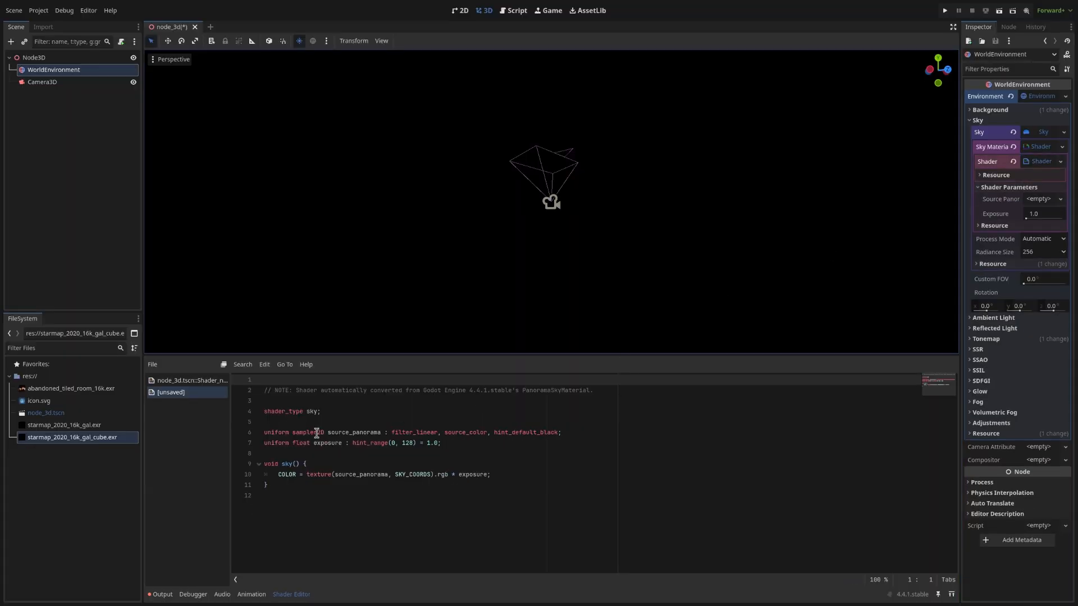
Step: Rewrite the sampler as samplerCube with filter_linear_mipmap_anisotropic, sampling by EYEDIR with a -0.5 LOD bias
left_click(320, 432)
type("Cube")
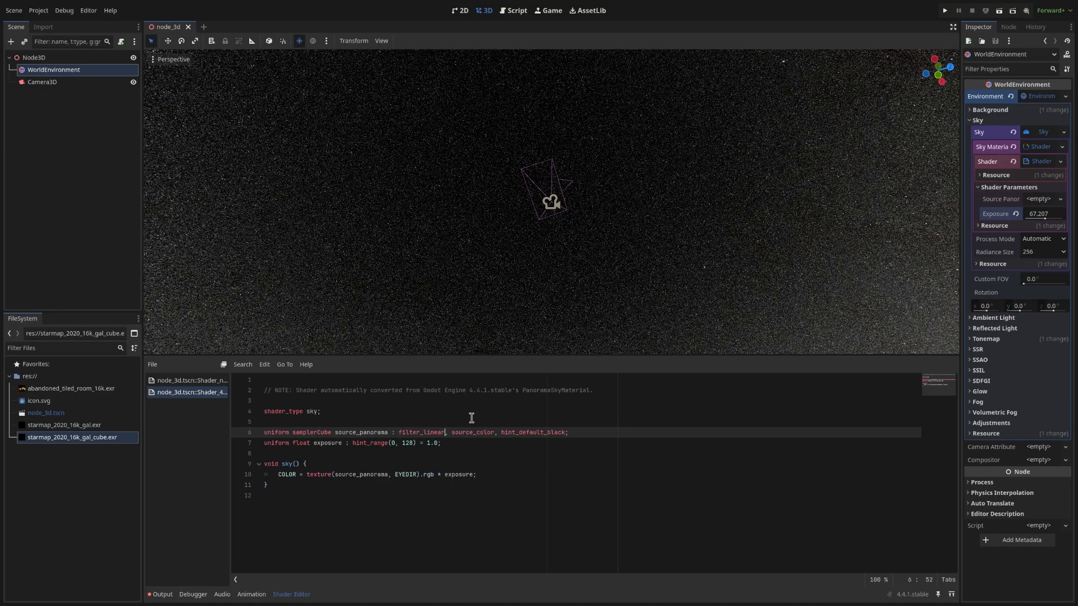
type("_mipmap_anisotropic")
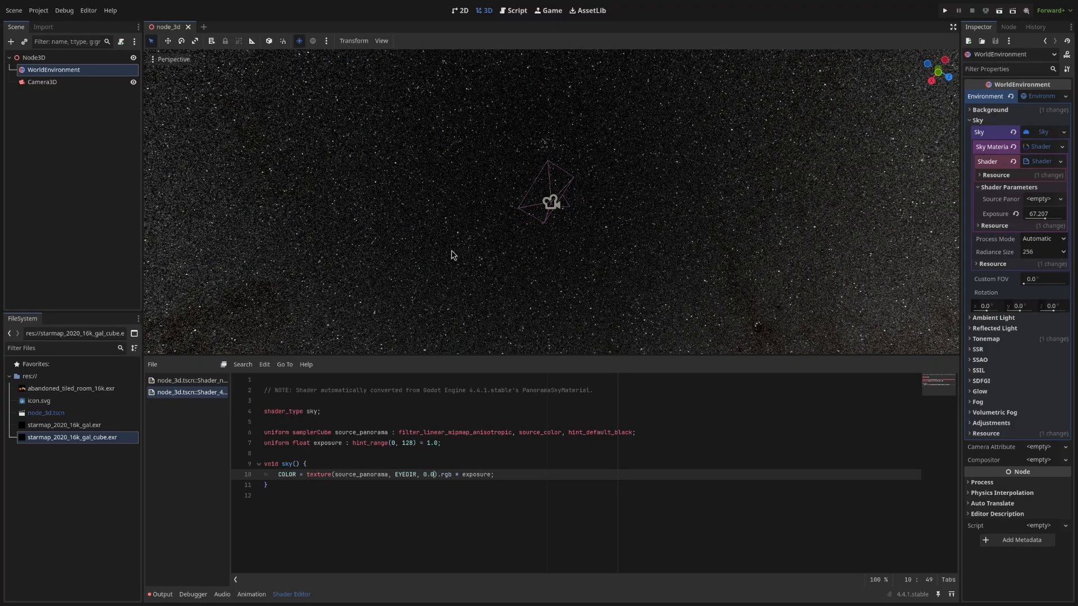
type("-0.5")
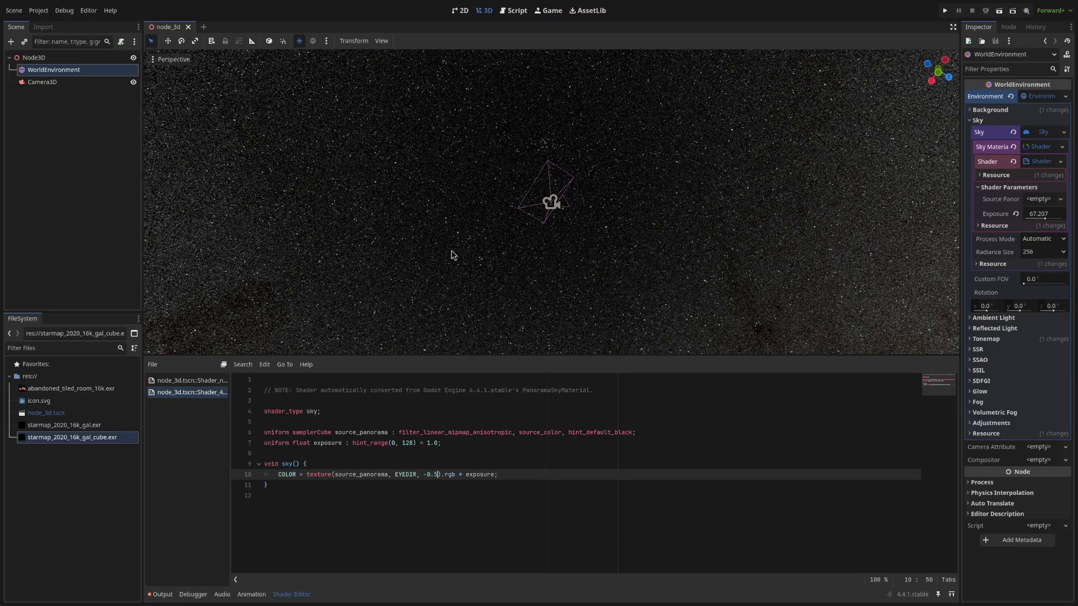
mouse_move(755, 244)
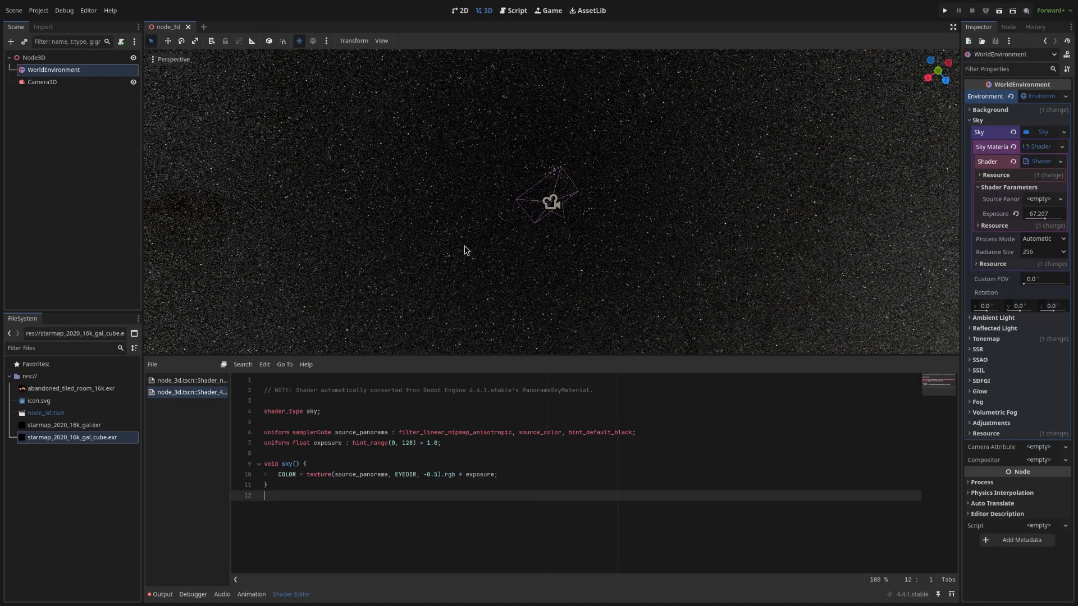
double_click(478, 433)
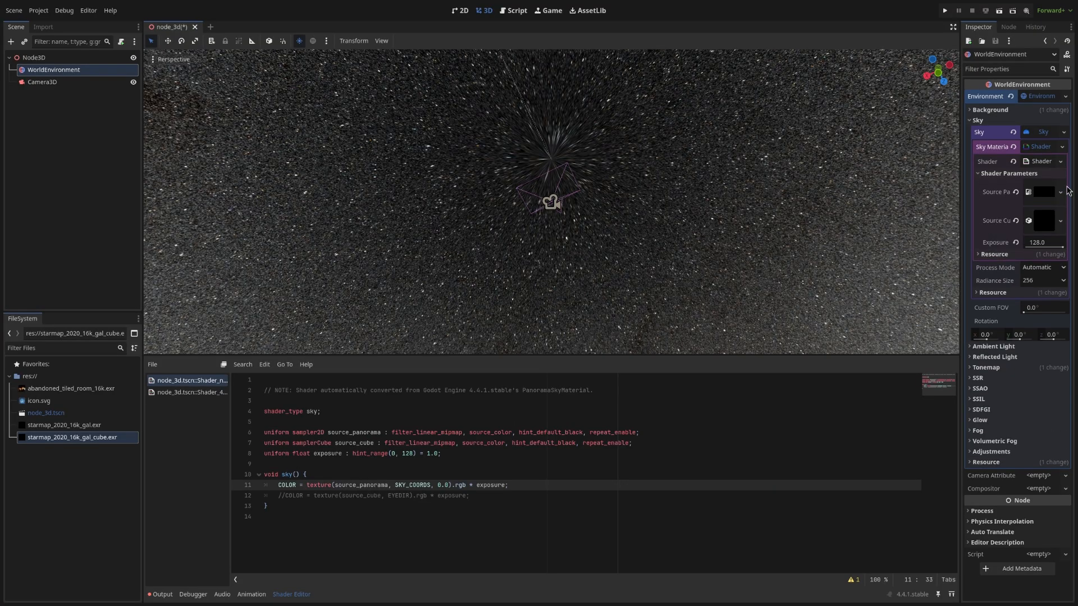
left_click(1062, 146)
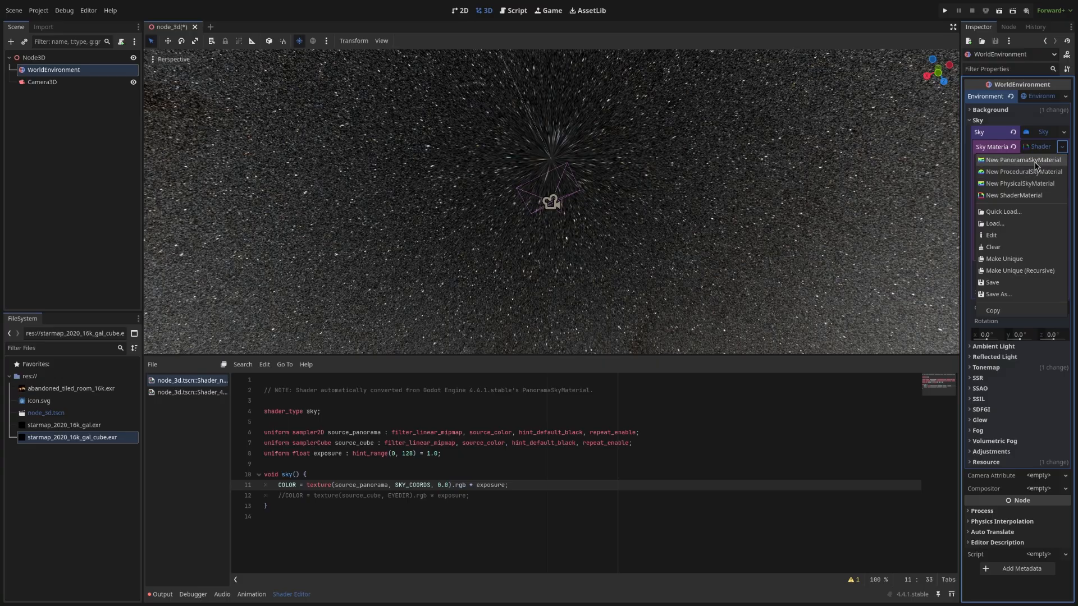
left_click(1026, 160)
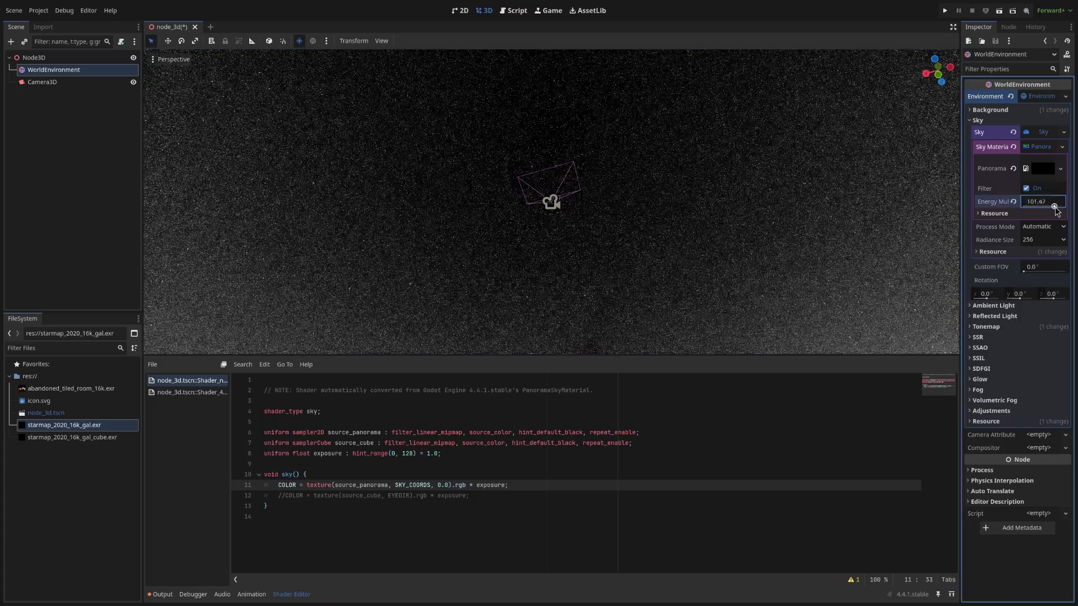
left_click_drag(1043, 201, 1043, 214)
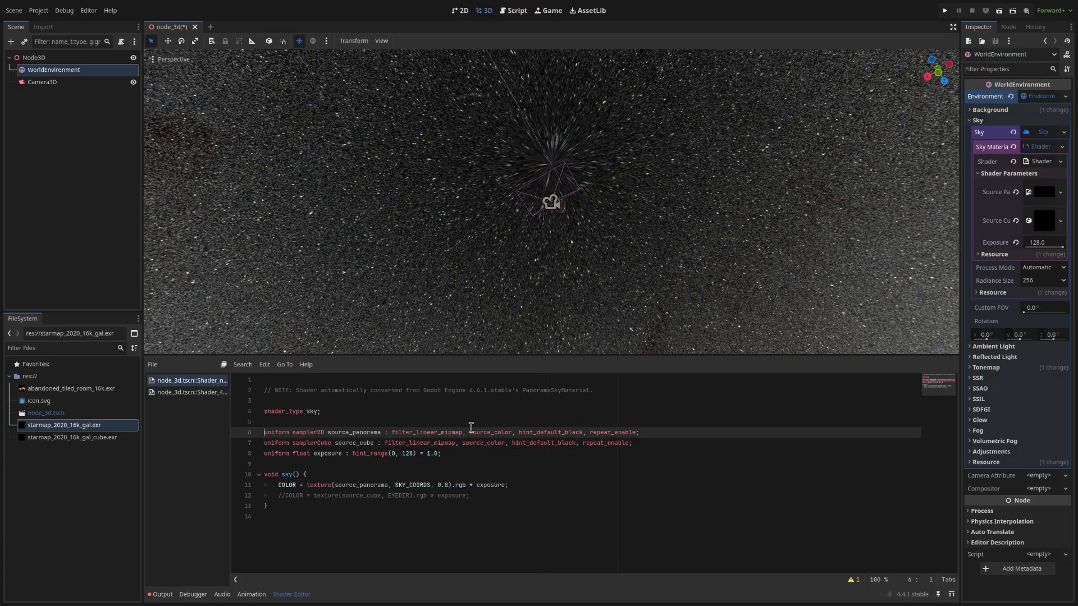
Step: Append _anisotropic to the samplerCube filter hint and swap the SKY_COORDS line for the EYEDIR line
left_click(457, 439)
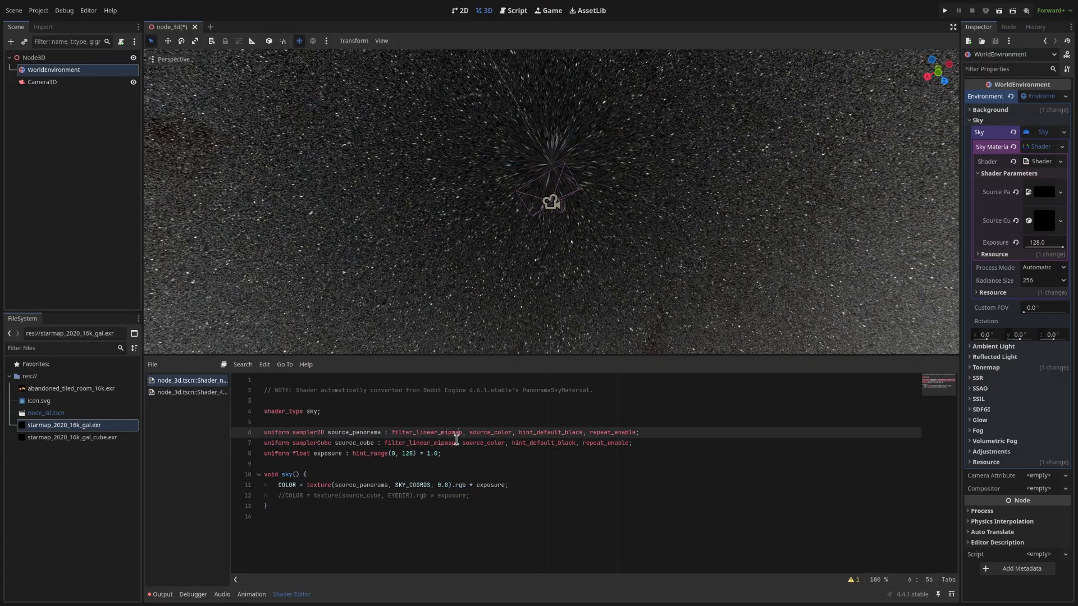
type("_anisotropic")
left_click(368, 495)
type(", -0.5")
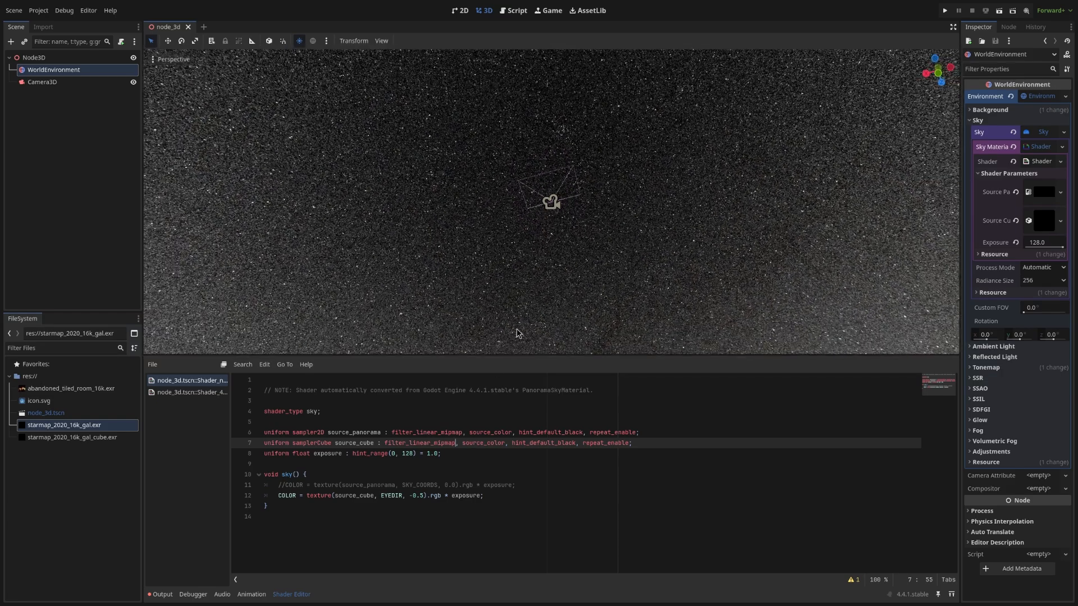
type("_anisotropic")
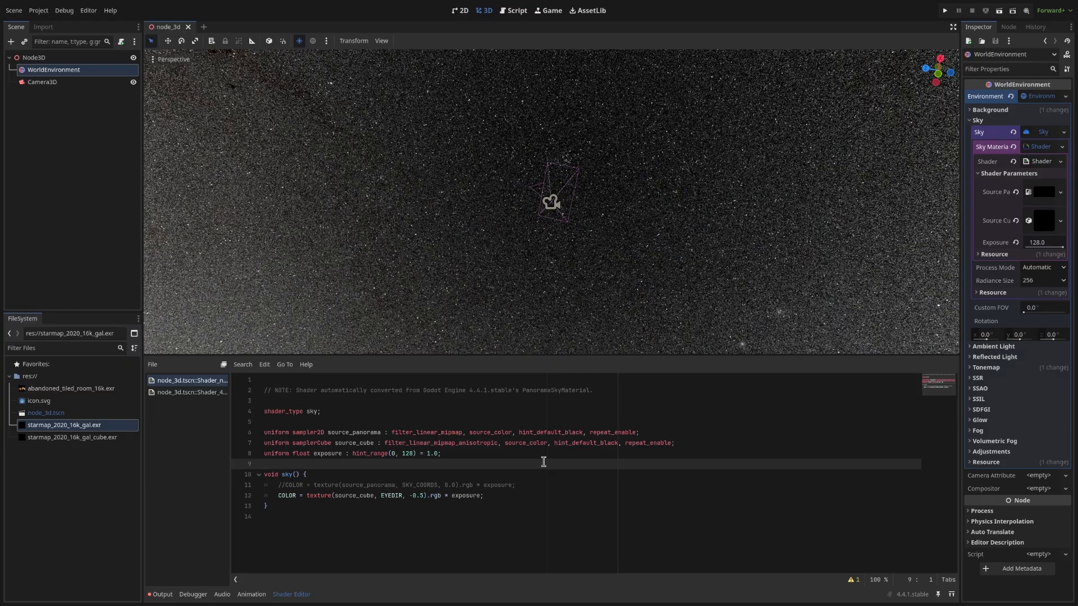
left_click(263, 463)
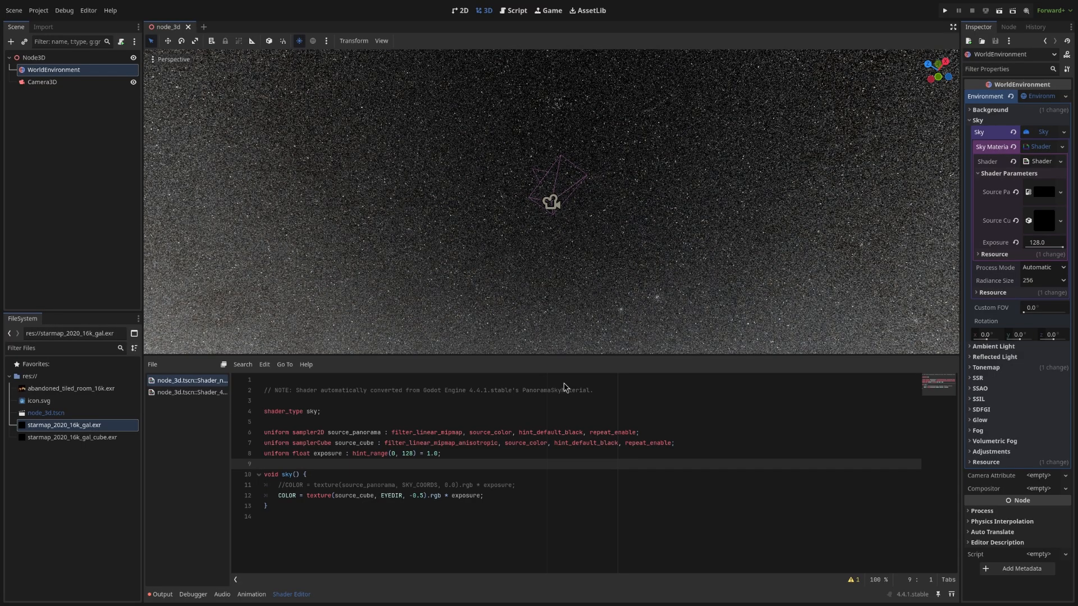
mouse_move(563, 189)
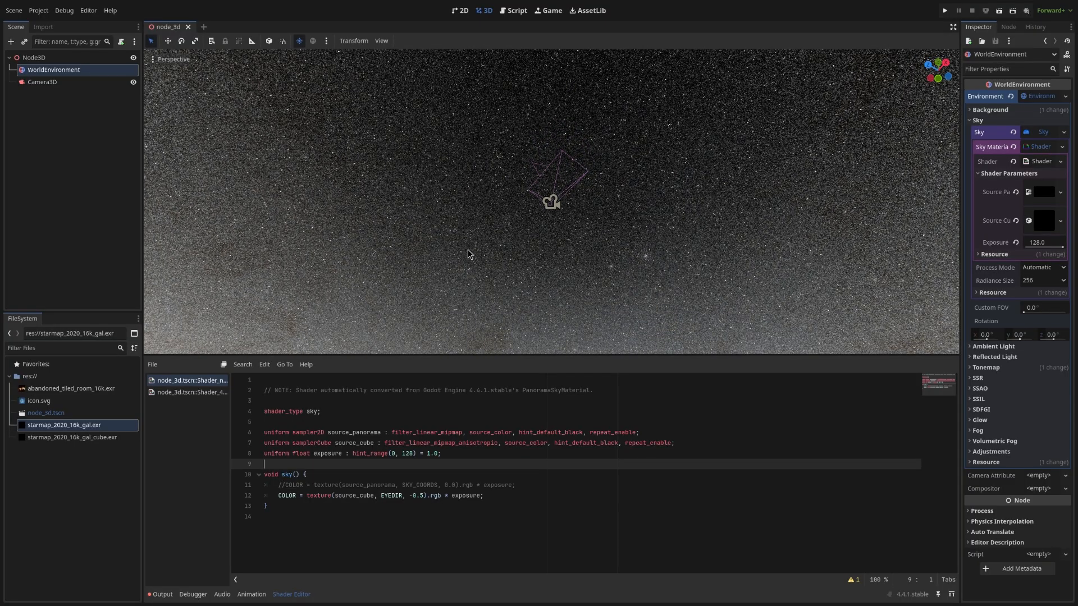
mouse_move(602, 185)
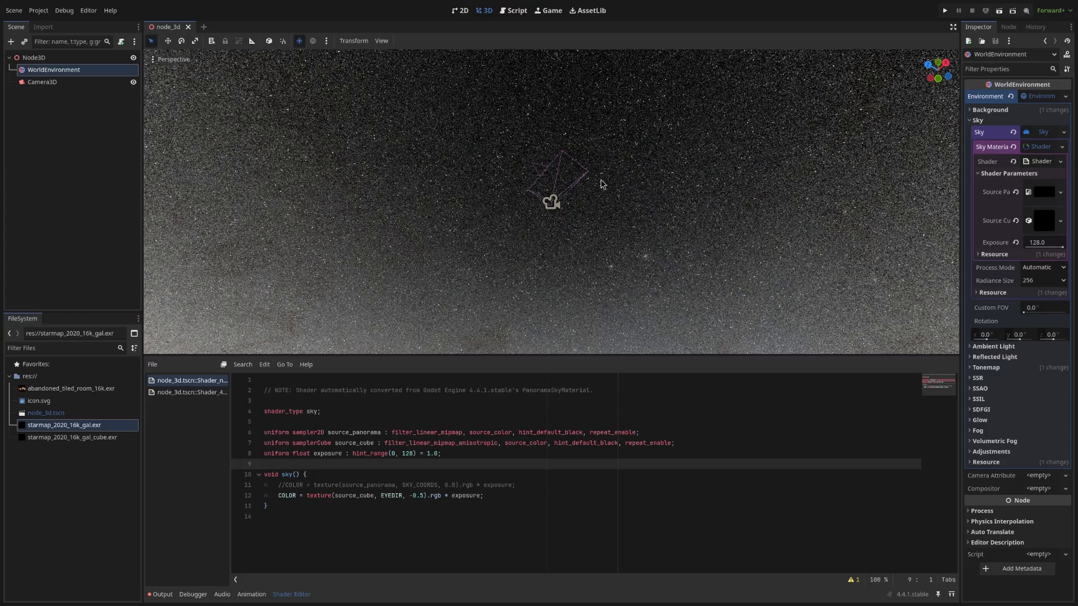
Step: Show the second node_3d.tscn::Shader, the cube-only version, for comparison
left_click(192, 391)
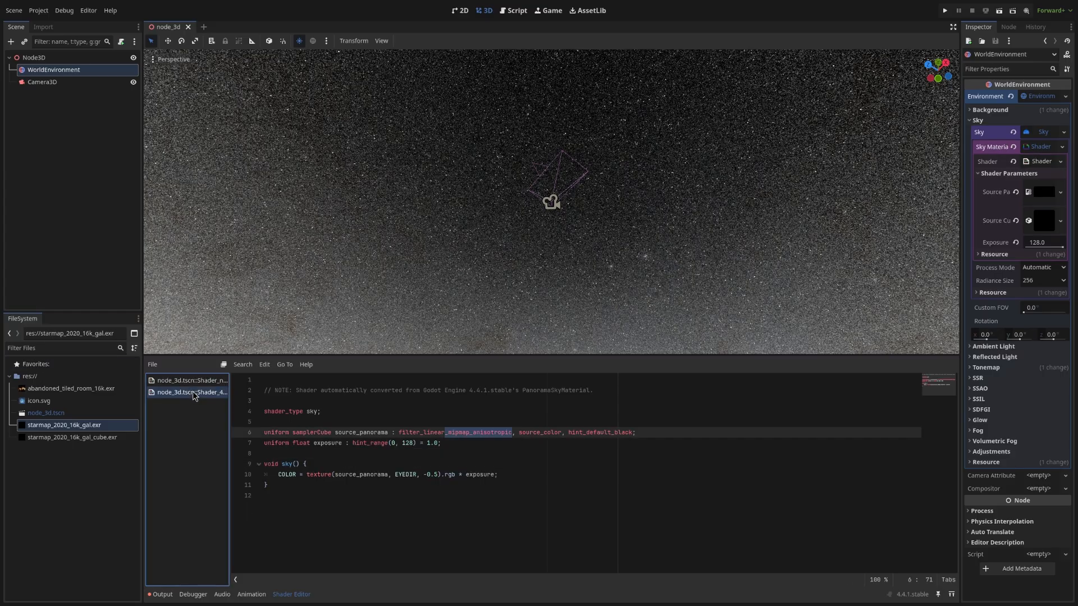